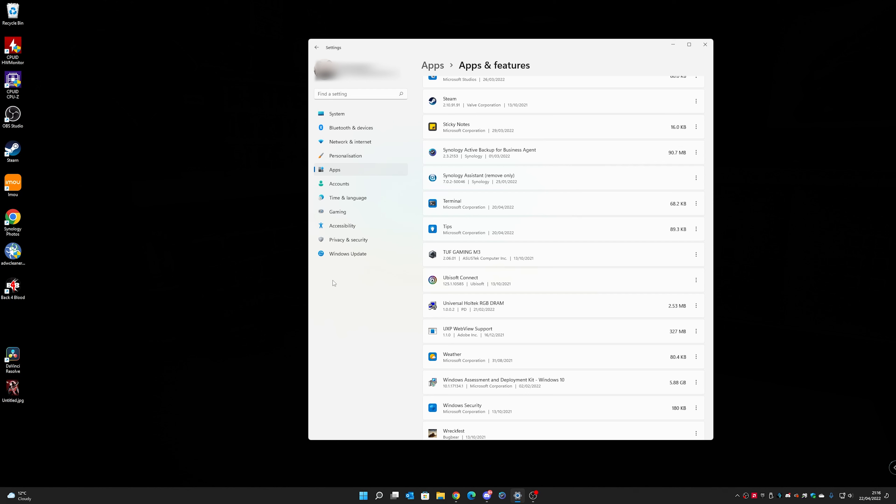
{"action": "mouse_move", "coordinate": [153, 253]}
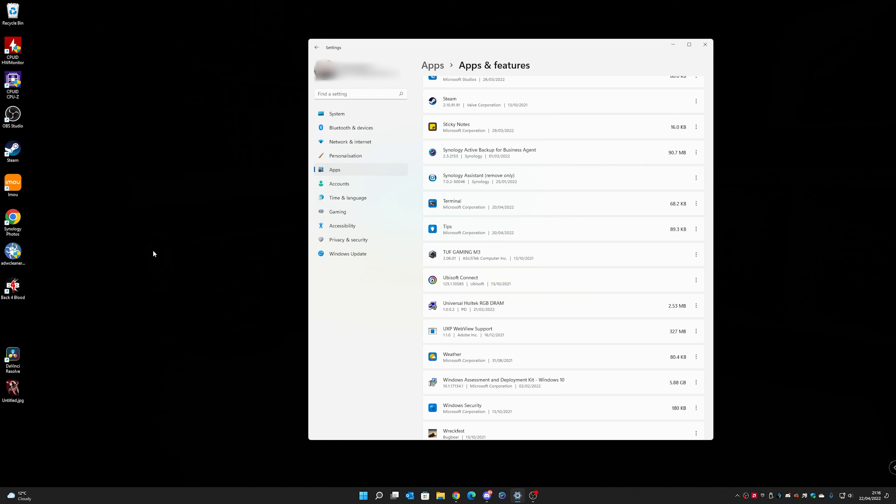
{"action": "mouse_move", "coordinate": [228, 297]}
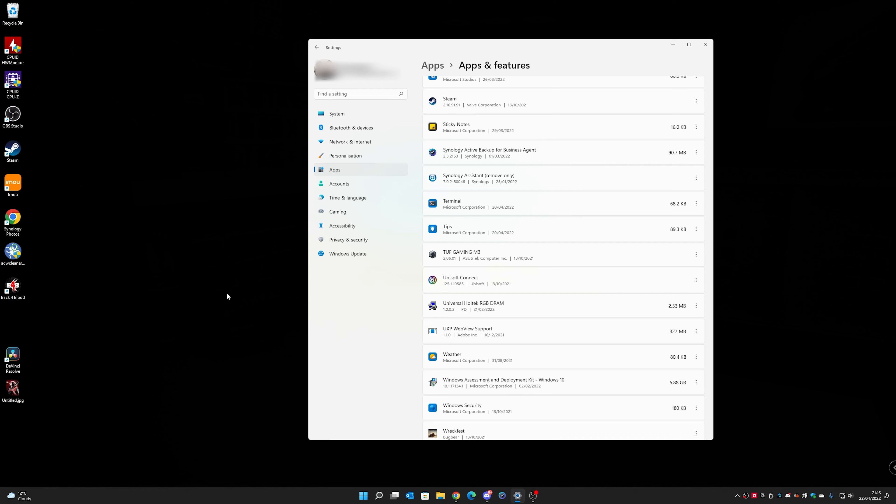
{"action": "mouse_move", "coordinate": [225, 303]}
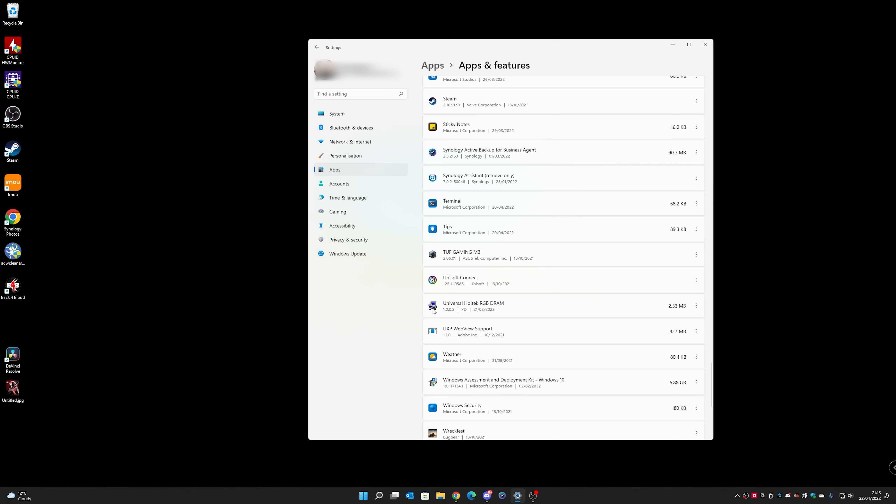
{"action": "mouse_move", "coordinate": [430, 318]}
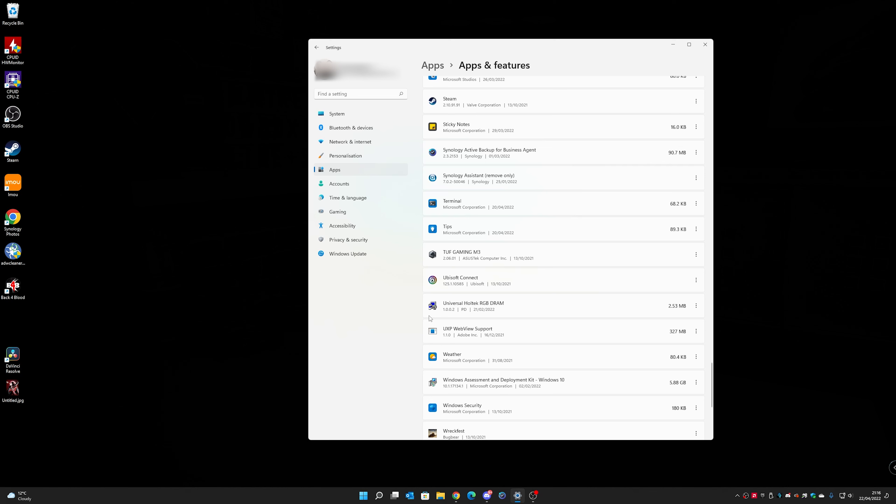
{"action": "mouse_move", "coordinate": [436, 226]}
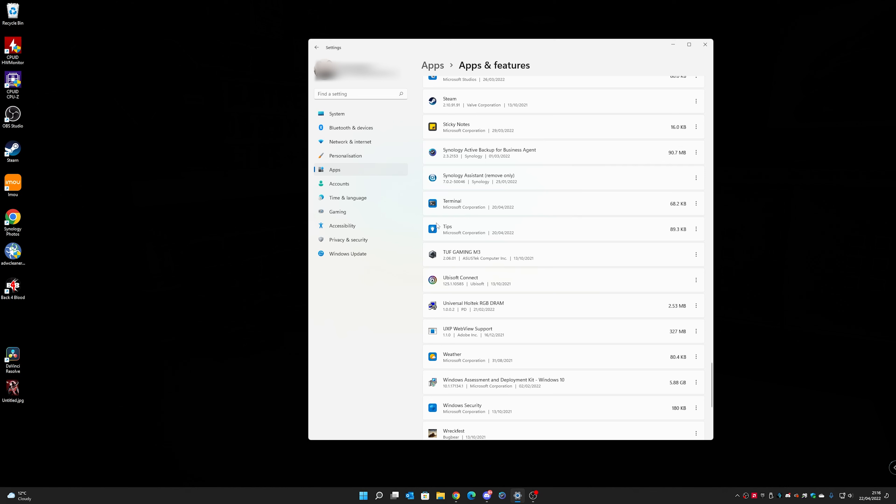
{"action": "mouse_move", "coordinate": [463, 259]}
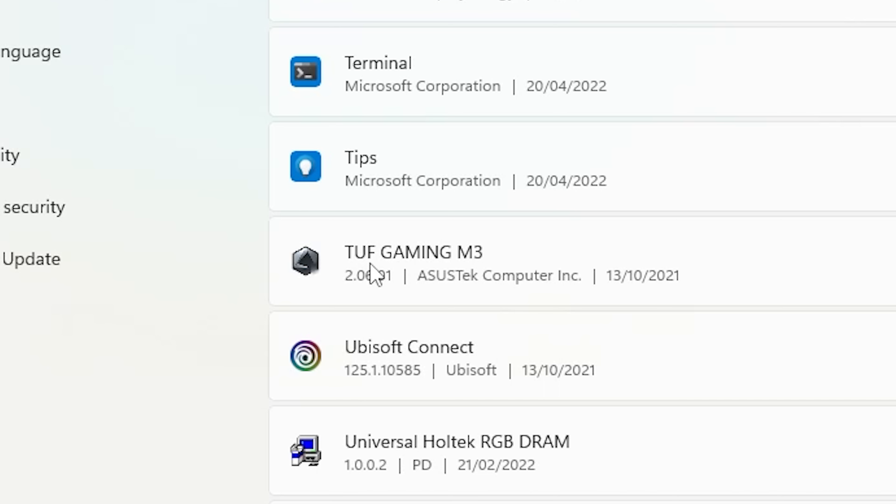
{"action": "mouse_move", "coordinate": [491, 273]}
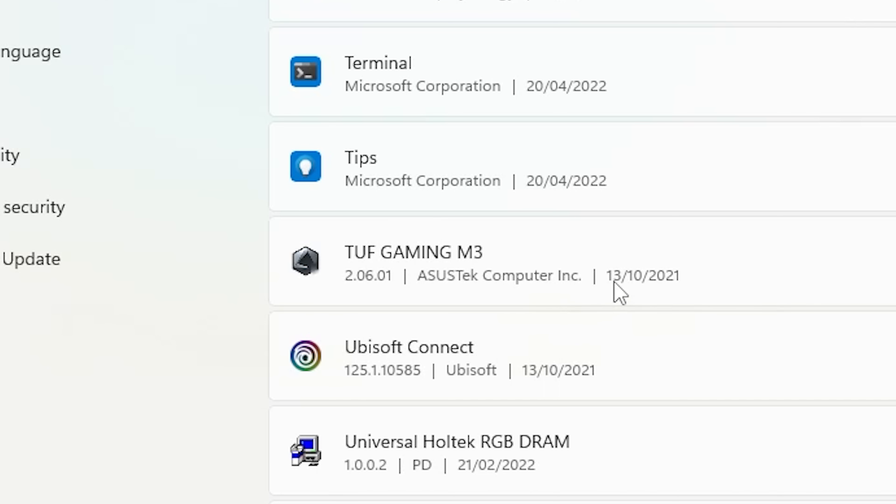
{"action": "mouse_move", "coordinate": [687, 299]}
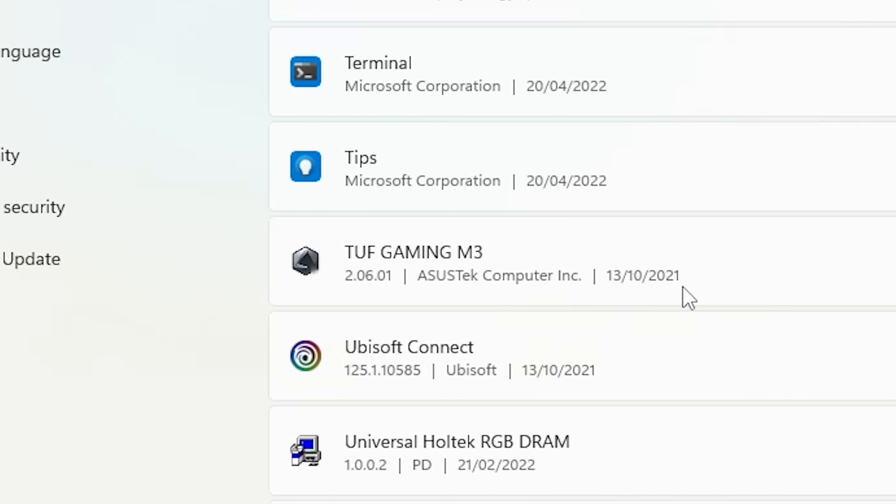
{"action": "mouse_move", "coordinate": [680, 294]}
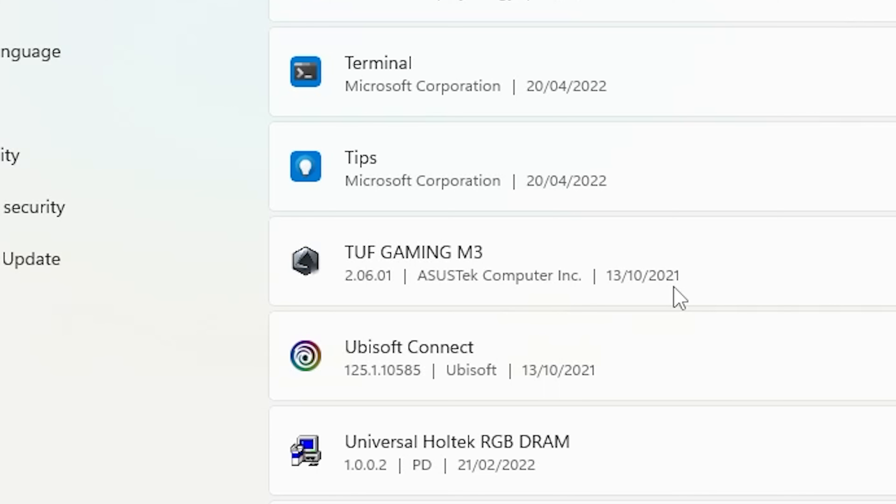
{"action": "mouse_move", "coordinate": [658, 318]}
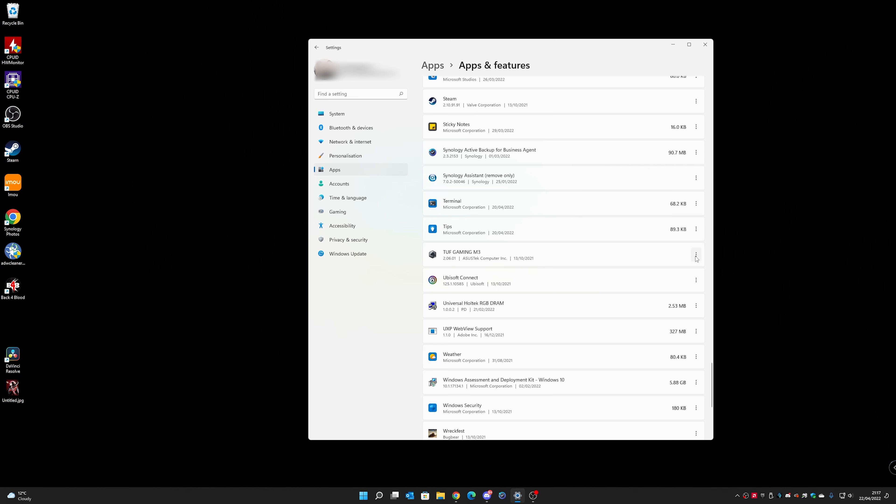
- Uninstall TUF GAMING M3 from the Windows Settings apps list
{"action": "left_click", "coordinate": [695, 254]}
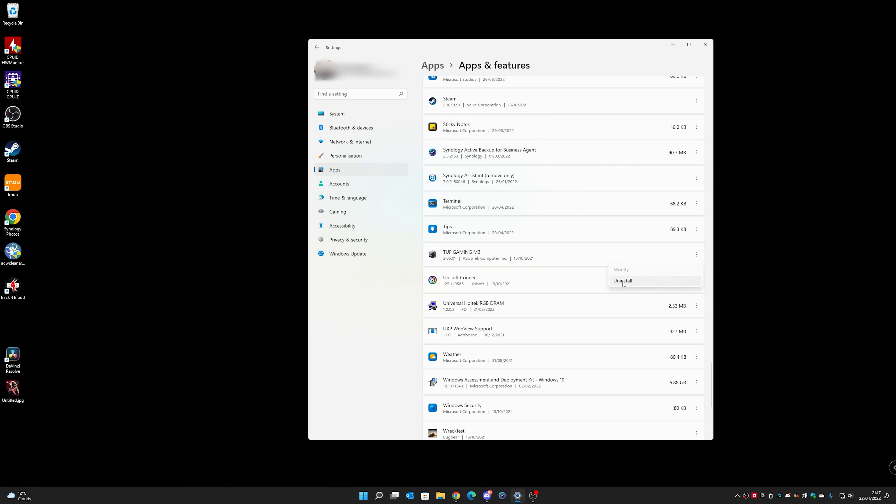
{"action": "left_click", "coordinate": [623, 280]}
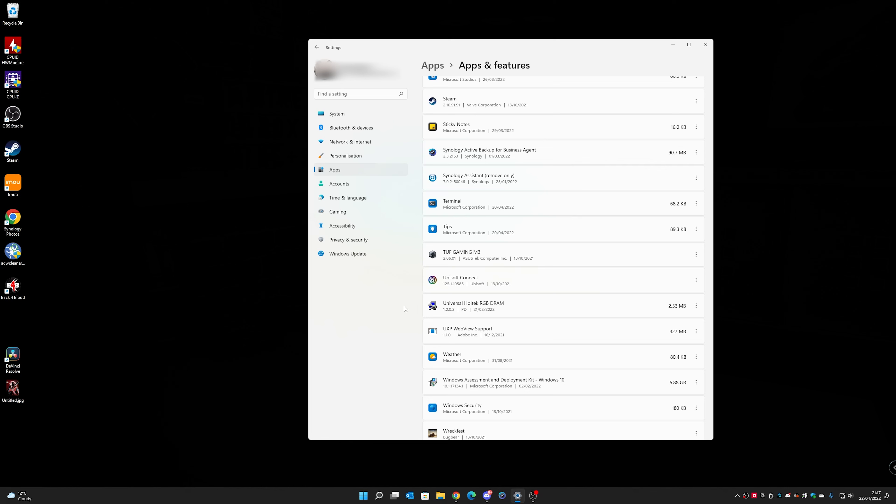
{"action": "mouse_move", "coordinate": [350, 324]}
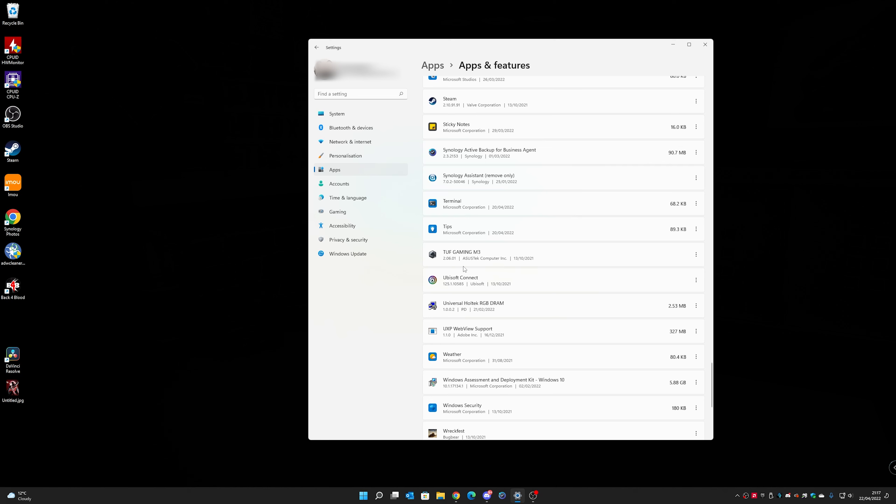
{"action": "mouse_move", "coordinate": [473, 261]}
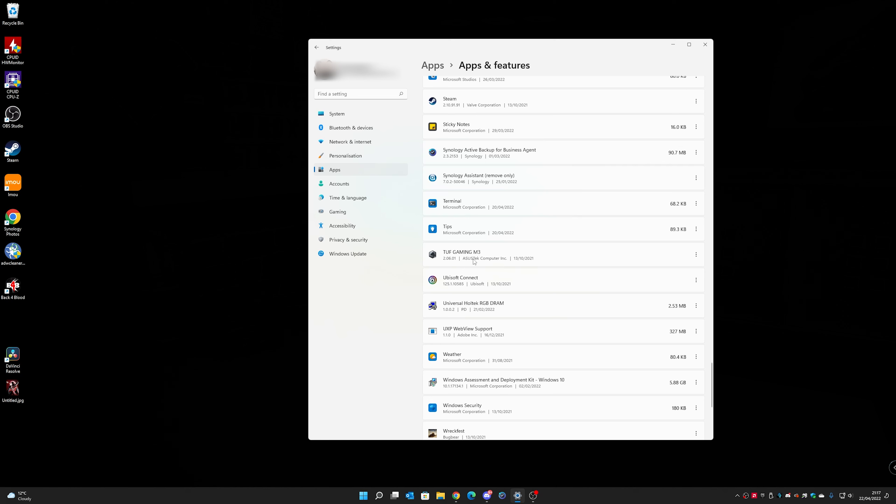
{"action": "mouse_move", "coordinate": [476, 261]}
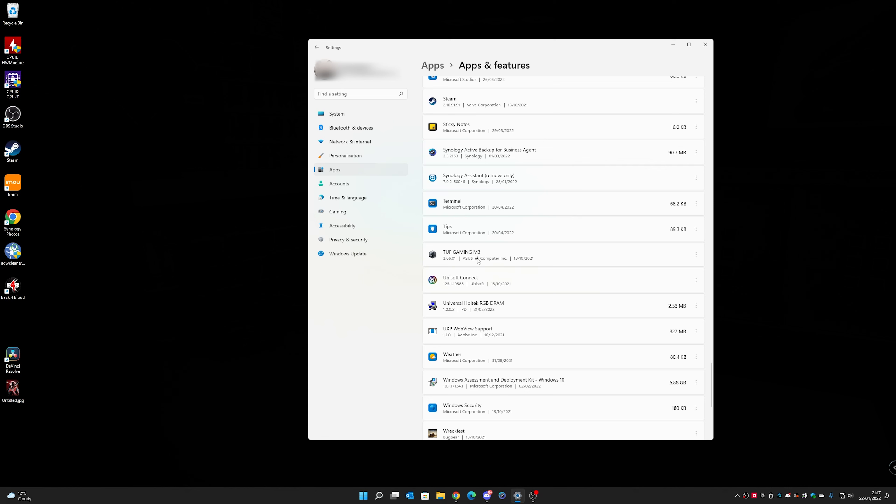
{"action": "mouse_move", "coordinate": [474, 275]}
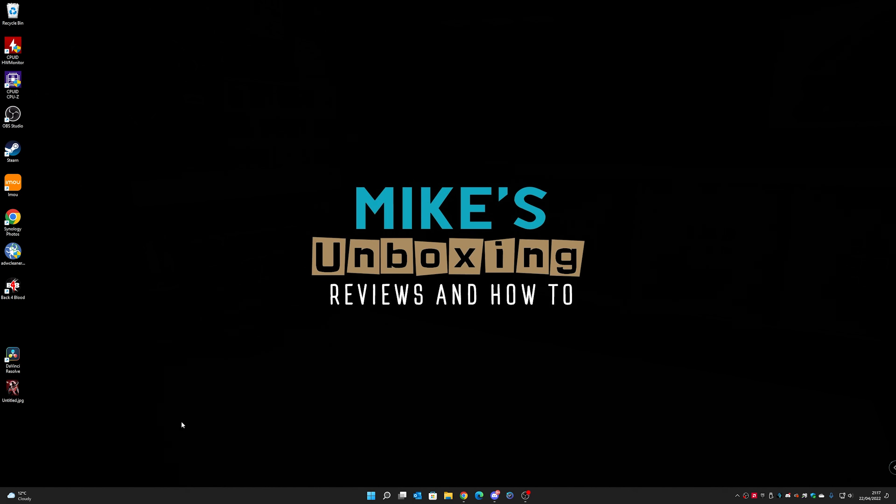
{"action": "mouse_move", "coordinate": [326, 340]}
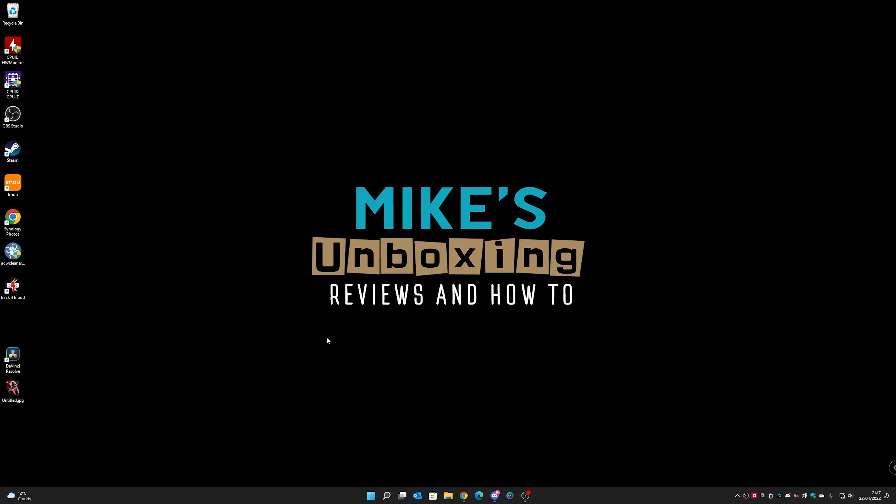
{"action": "mouse_move", "coordinate": [506, 260]}
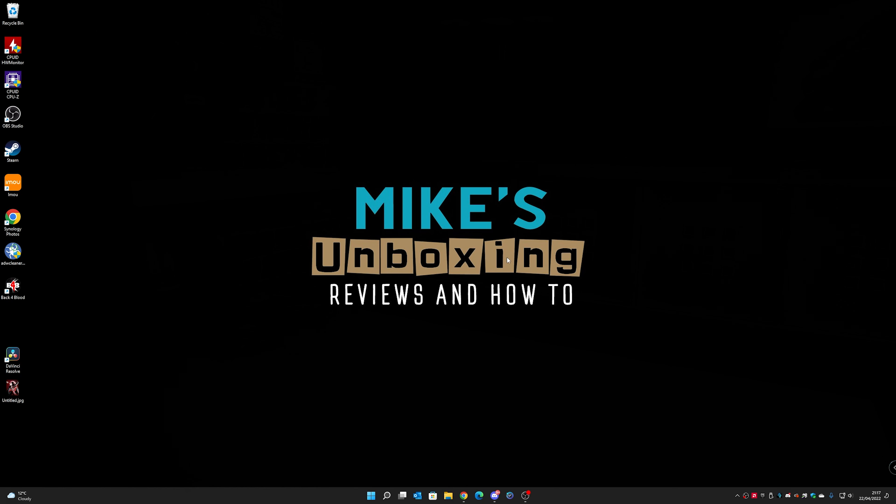
{"action": "mouse_move", "coordinate": [526, 303]}
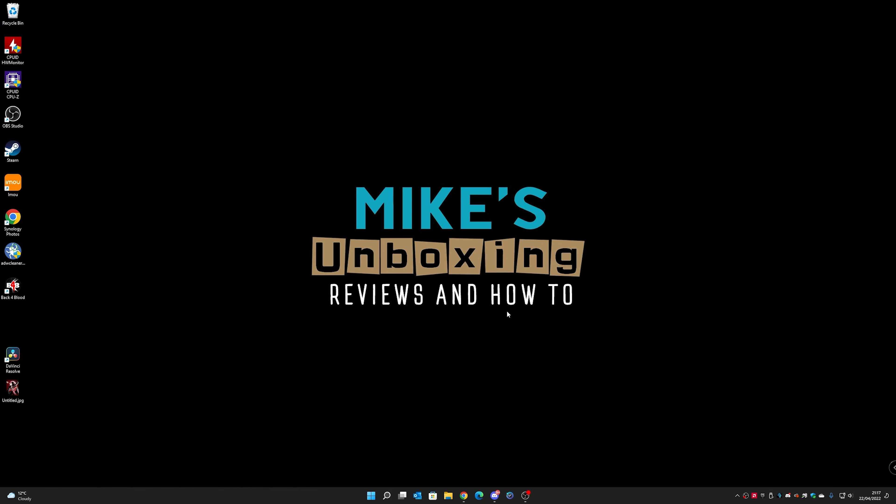
{"action": "mouse_move", "coordinate": [504, 313]}
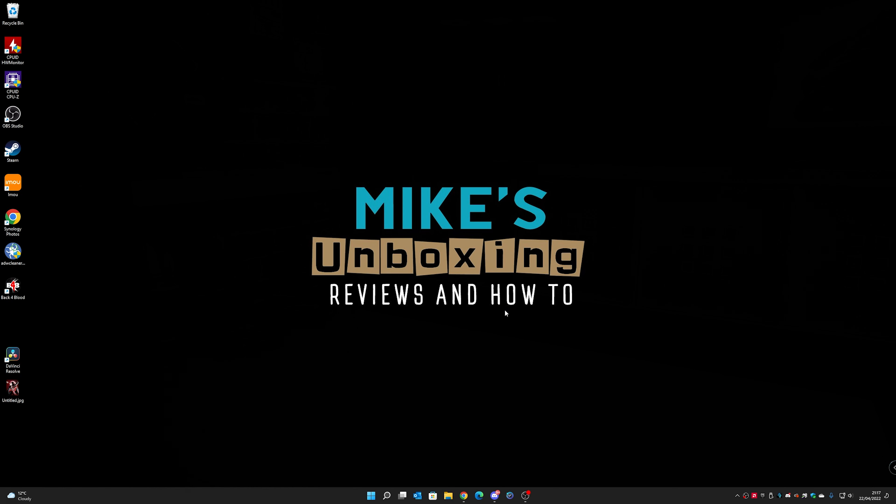
{"action": "mouse_move", "coordinate": [482, 323]}
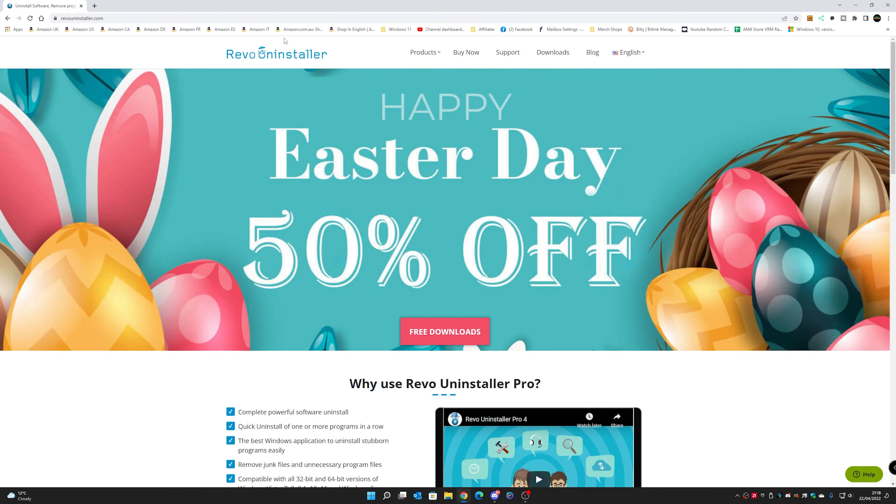
{"action": "mouse_move", "coordinate": [395, 211]}
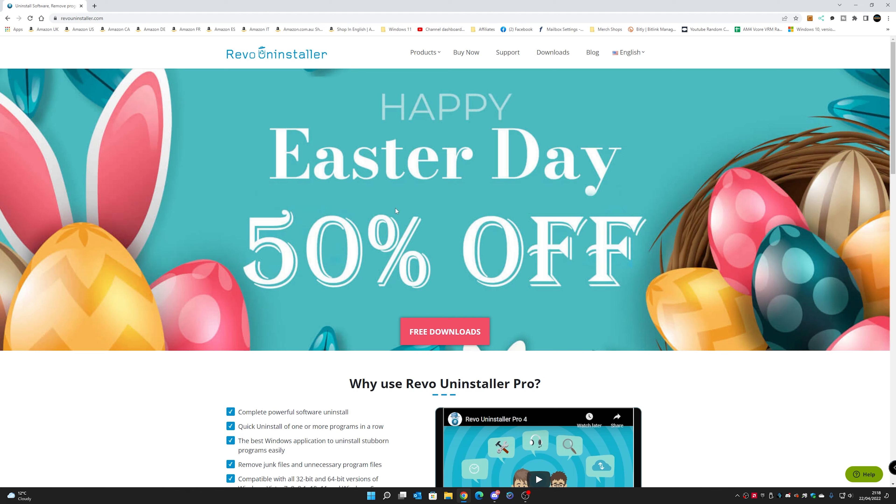
{"action": "mouse_move", "coordinate": [419, 156]}
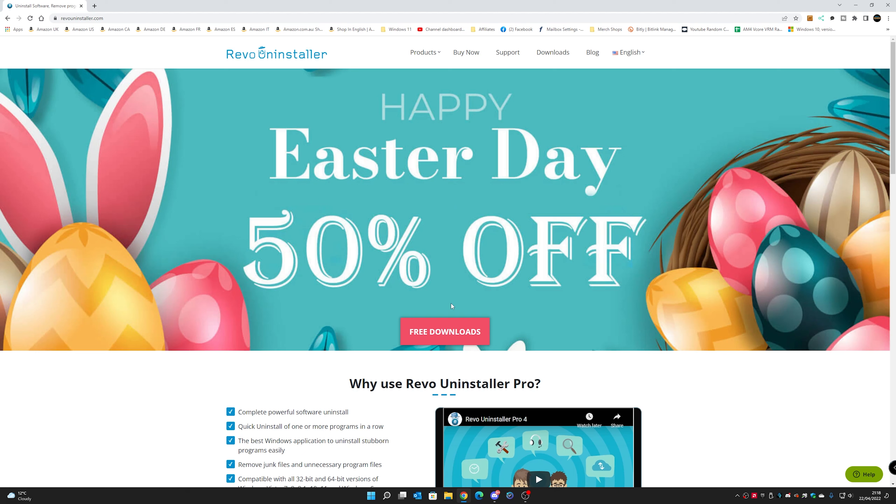
{"action": "mouse_move", "coordinate": [502, 291]}
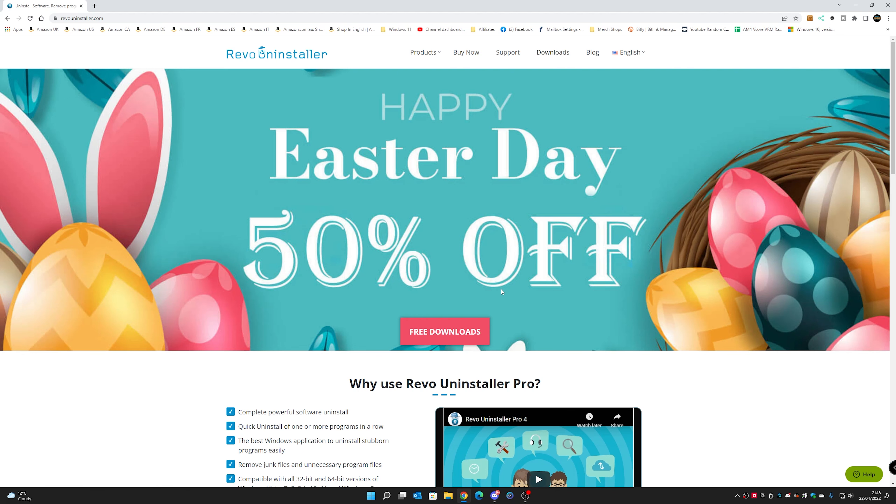
{"action": "mouse_move", "coordinate": [436, 307]}
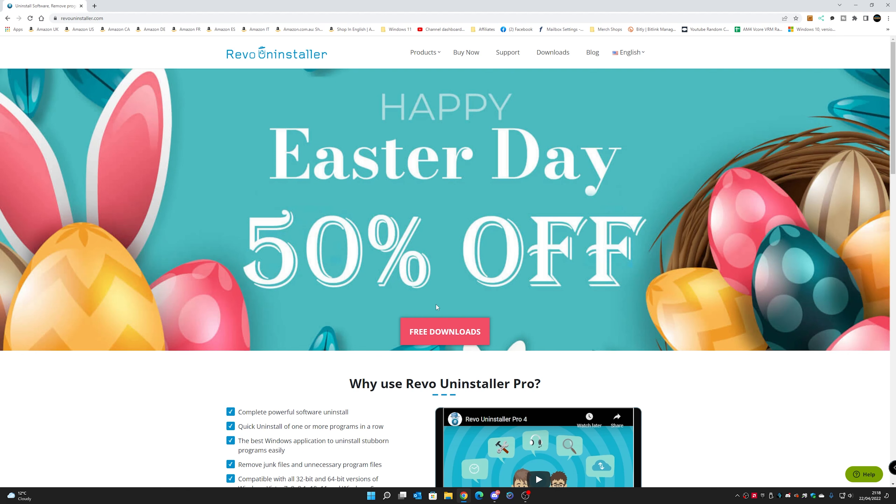
- Scroll through the revouninstaller.com homepage before heading to the Downloads page
{"action": "scroll", "scroll_direction": "down", "scroll_amount": 3}
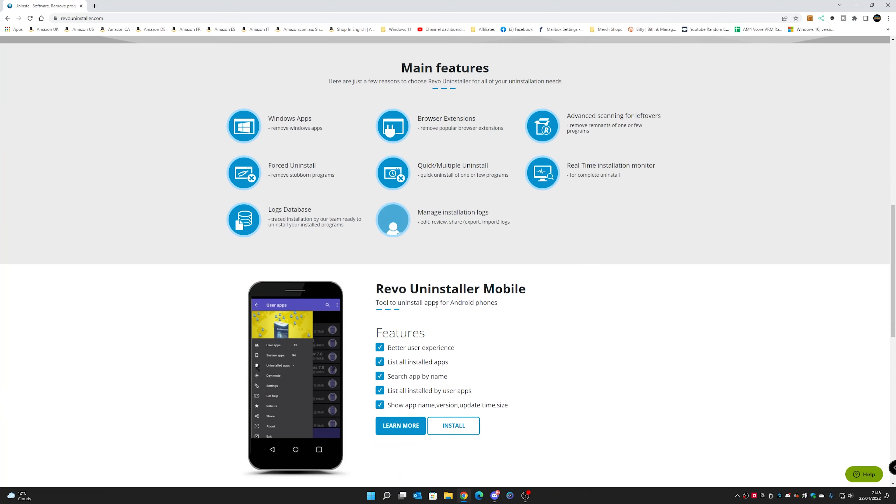
{"action": "scroll", "scroll_direction": "down", "scroll_amount": 3}
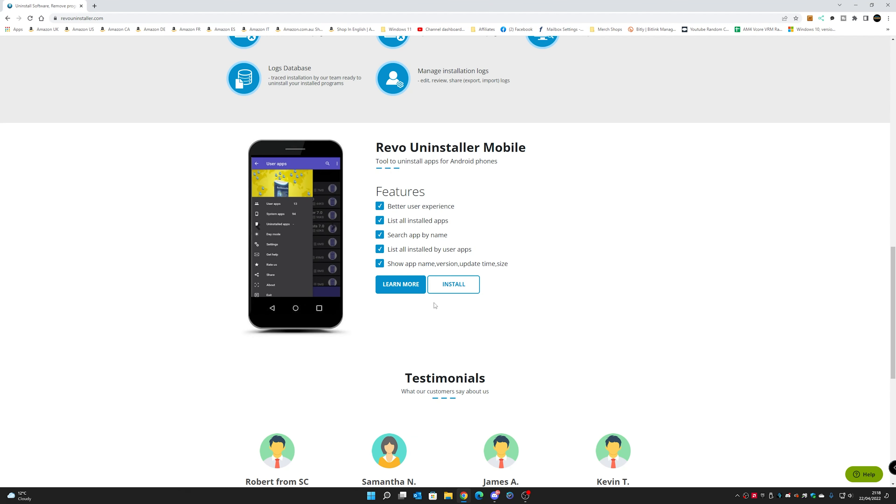
{"action": "scroll", "scroll_direction": "up", "scroll_amount": 3}
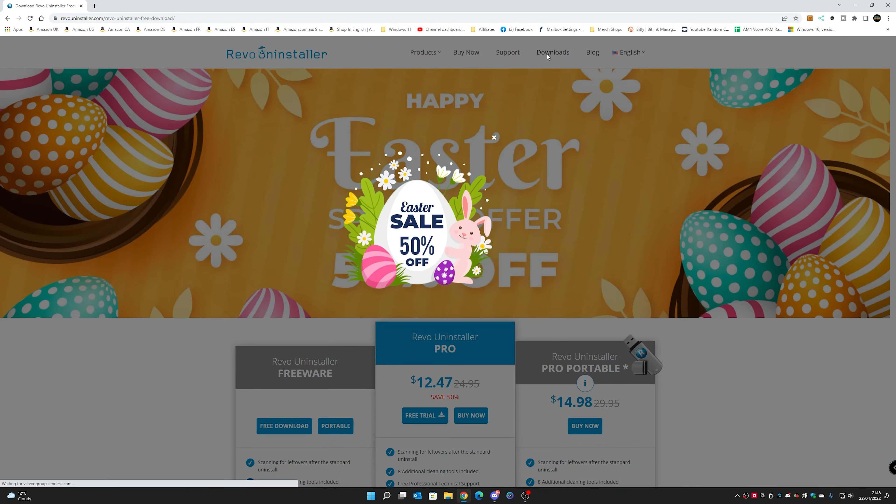
- Dismiss the Easter sale popup and start the Revo Uninstaller Freeware download
{"action": "left_click", "coordinate": [493, 137]}
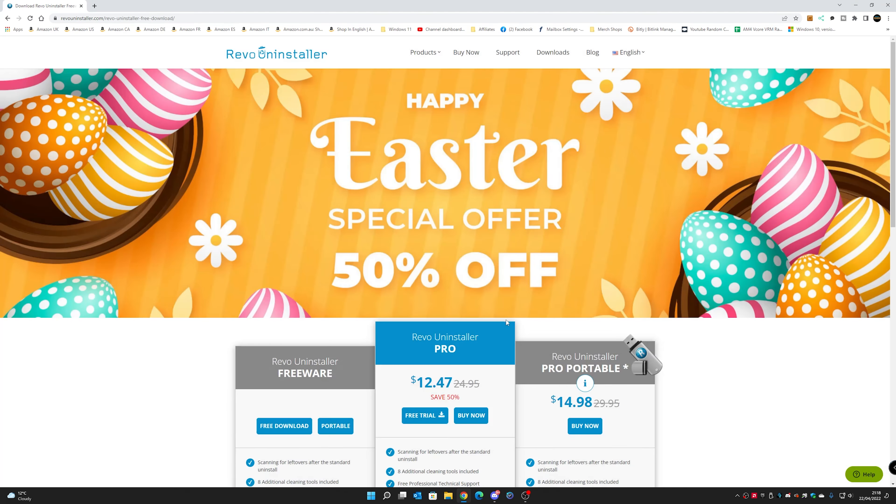
{"action": "scroll", "scroll_direction": "down", "scroll_amount": 3}
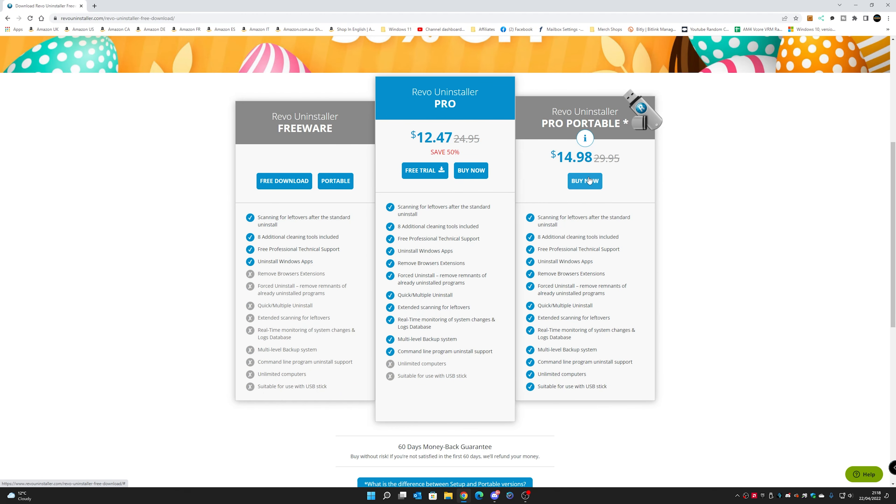
{"action": "mouse_move", "coordinate": [429, 147]}
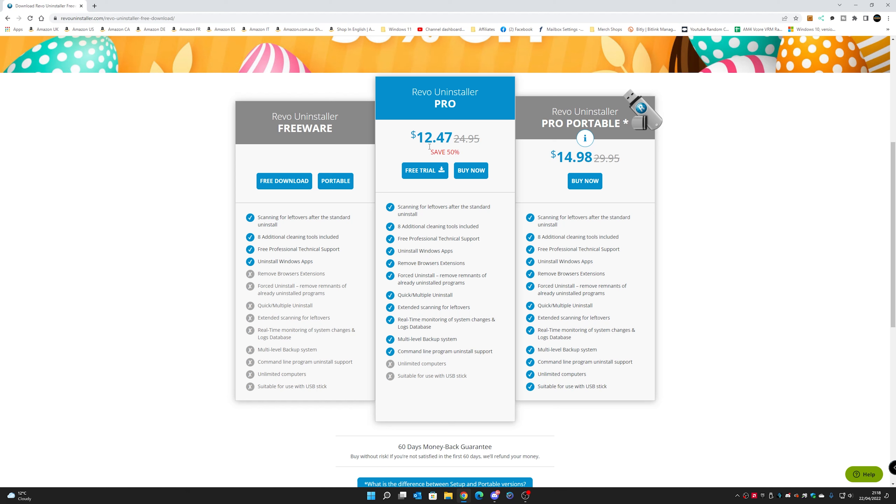
{"action": "mouse_move", "coordinate": [456, 178]}
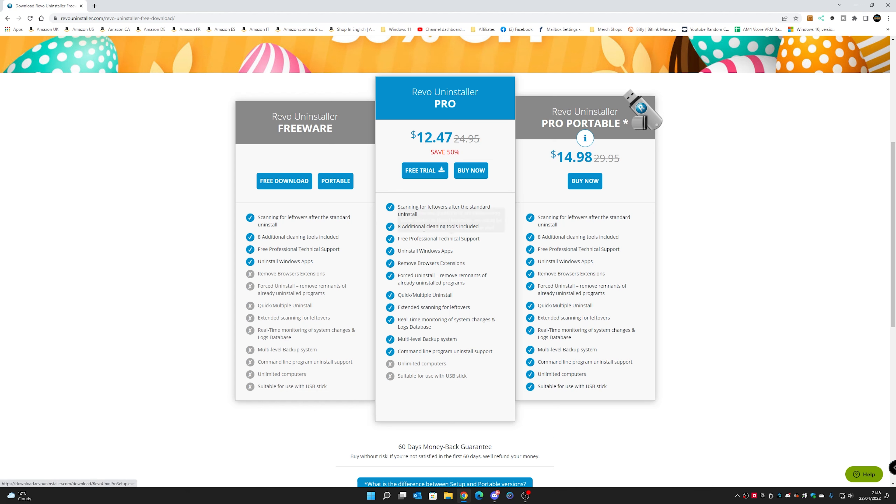
{"action": "mouse_move", "coordinate": [425, 226]}
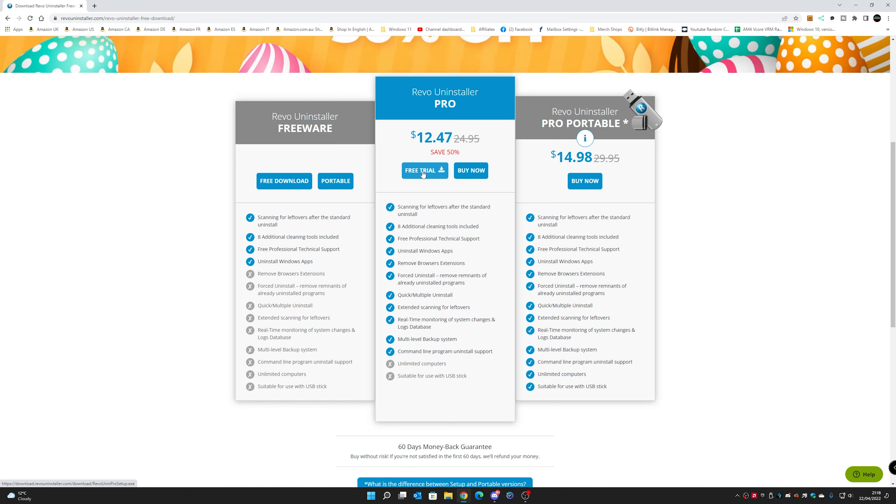
{"action": "mouse_move", "coordinate": [421, 184]}
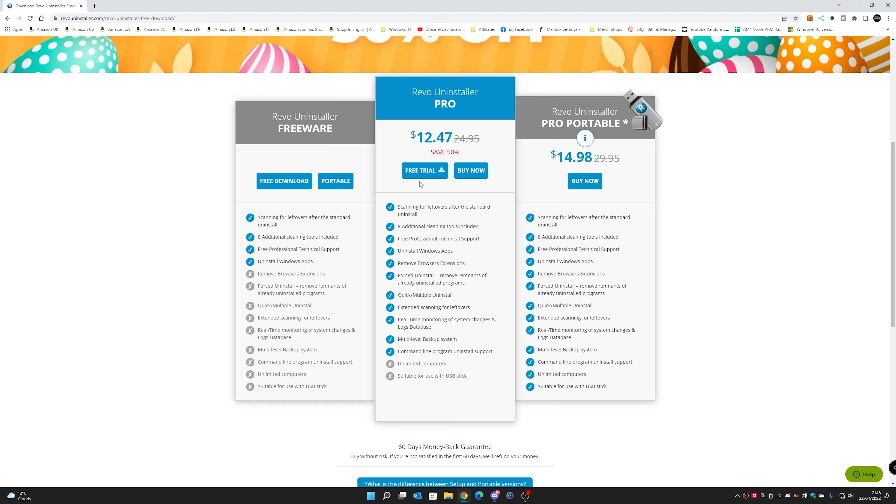
{"action": "mouse_move", "coordinate": [424, 251]}
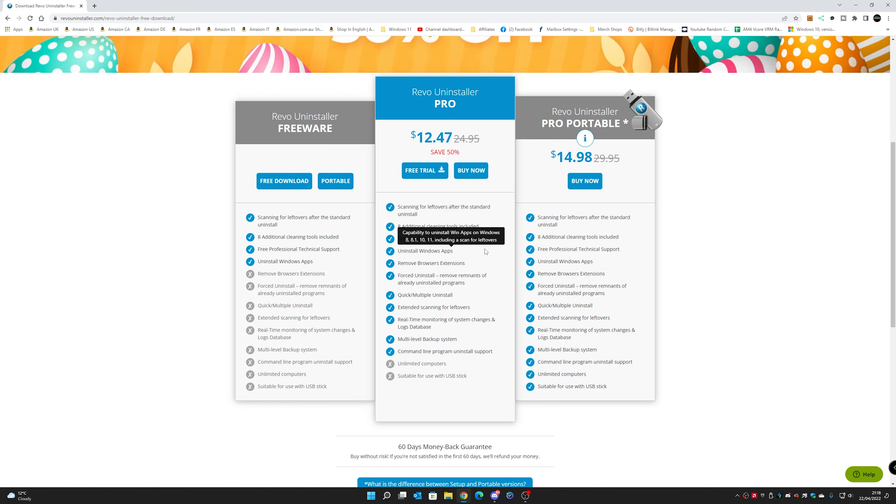
{"action": "mouse_move", "coordinate": [284, 181]}
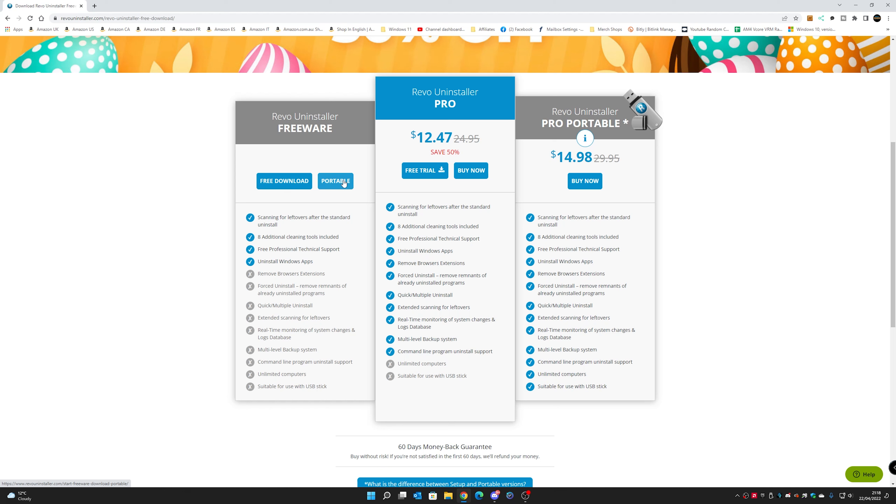
{"action": "mouse_move", "coordinate": [284, 184]}
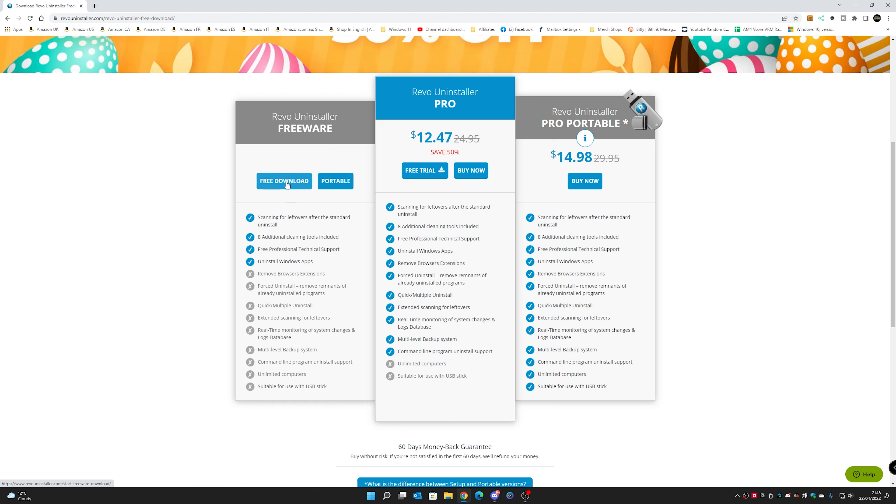
{"action": "left_click", "coordinate": [284, 181]}
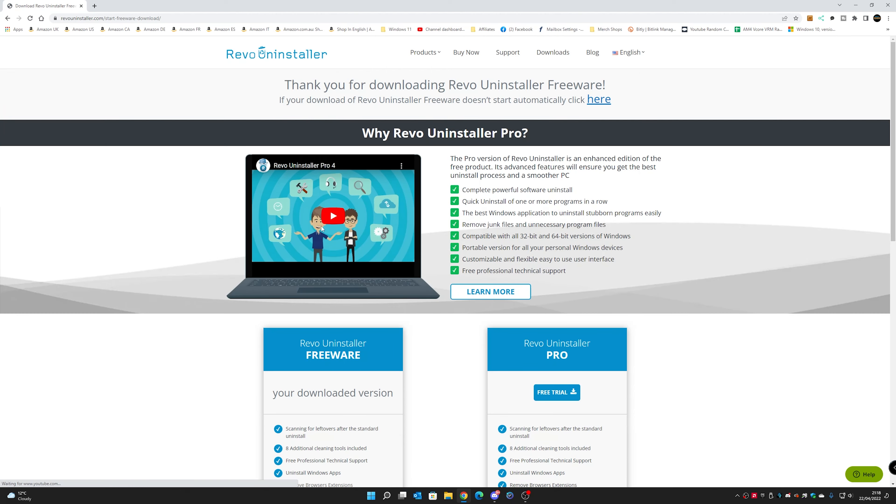
- Save the Revo Uninstaller installer to the desktop and launch it
{"action": "left_click", "coordinate": [598, 100]}
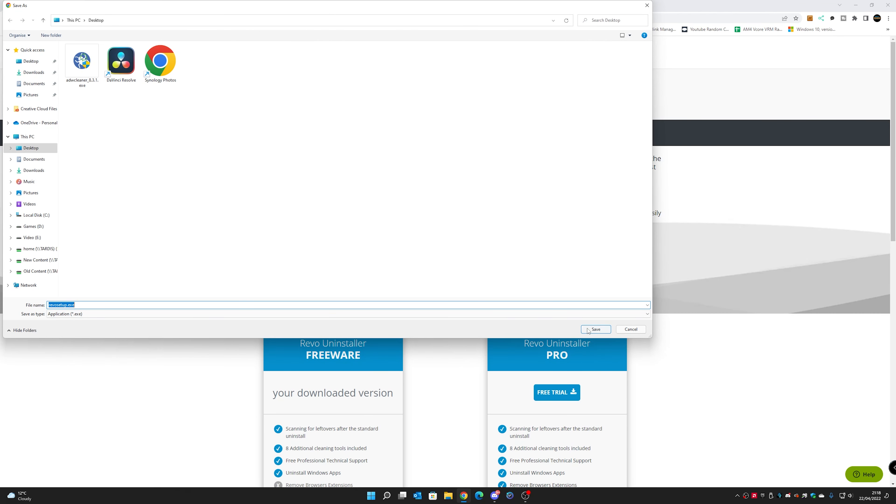
{"action": "left_click", "coordinate": [594, 329]}
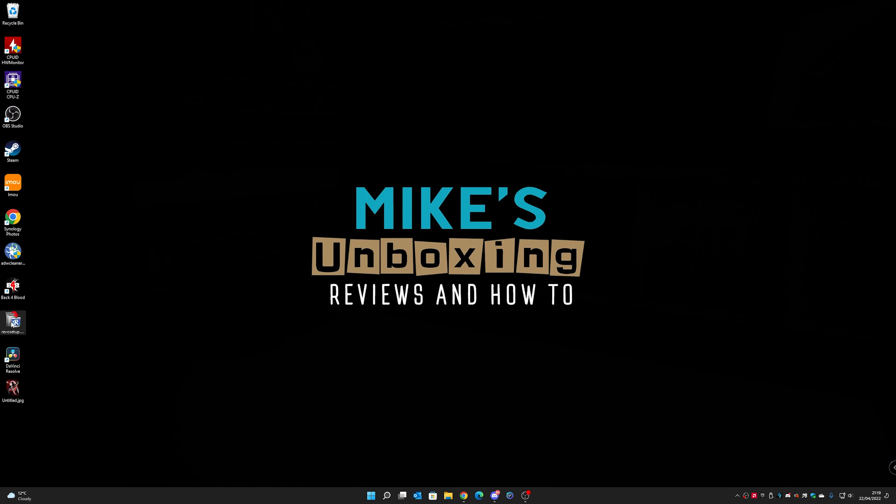
{"action": "double_click", "coordinate": [13, 320]}
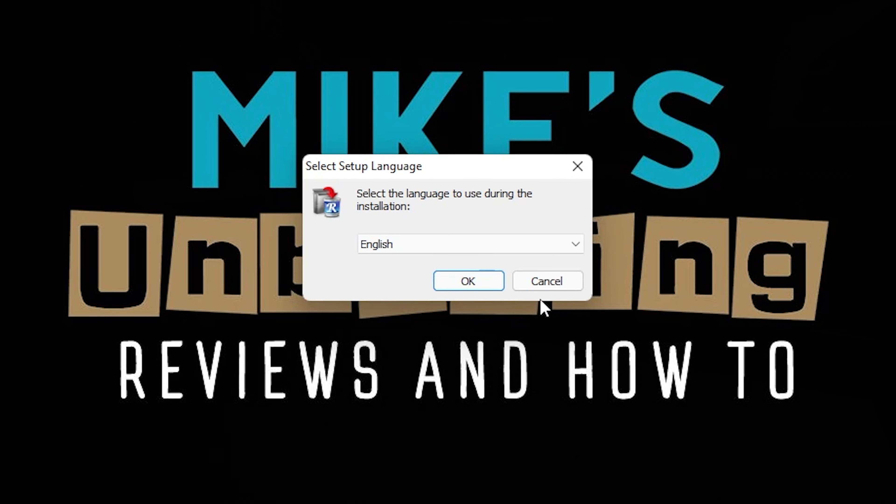
{"action": "mouse_move", "coordinate": [468, 280]}
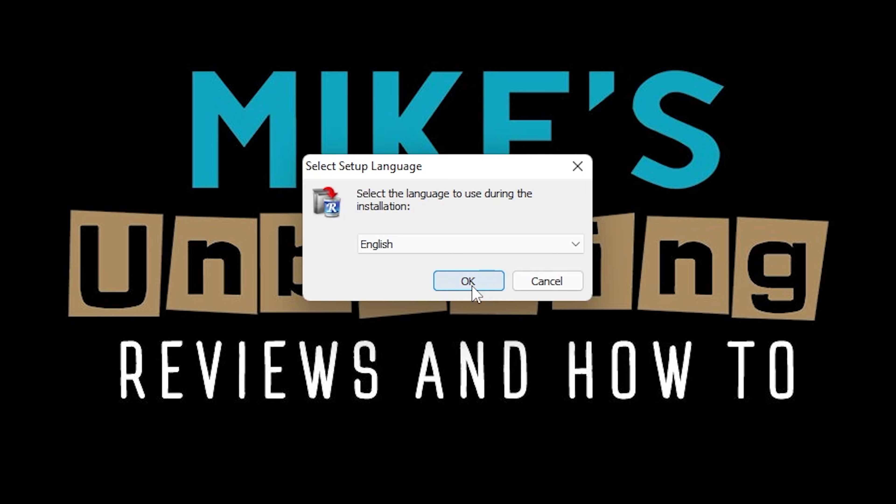
- Install Revo Uninstaller 2.3.8 in English to the default folder and launch it
{"action": "left_click", "coordinate": [468, 280]}
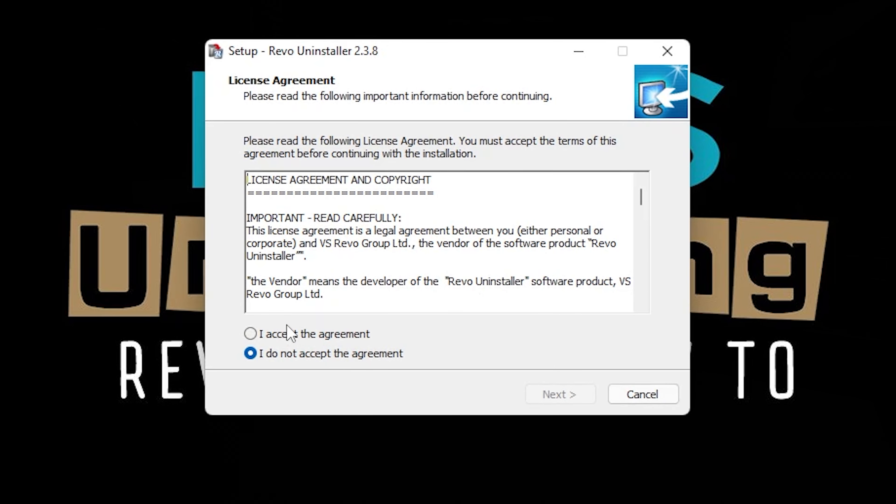
{"action": "left_click", "coordinate": [250, 334]}
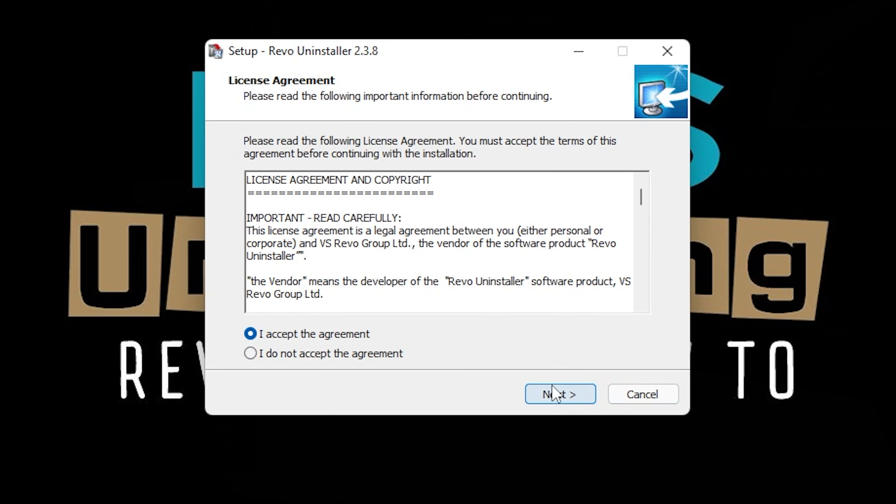
{"action": "left_click", "coordinate": [560, 394]}
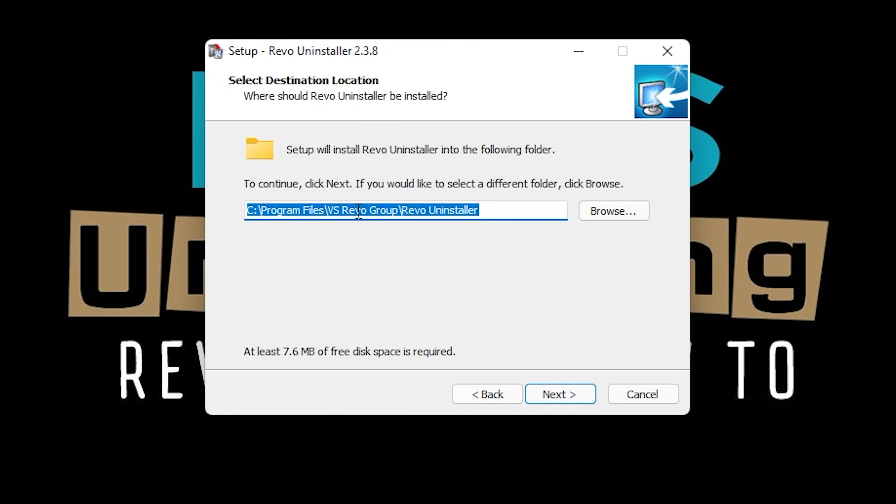
{"action": "left_click", "coordinate": [559, 394]}
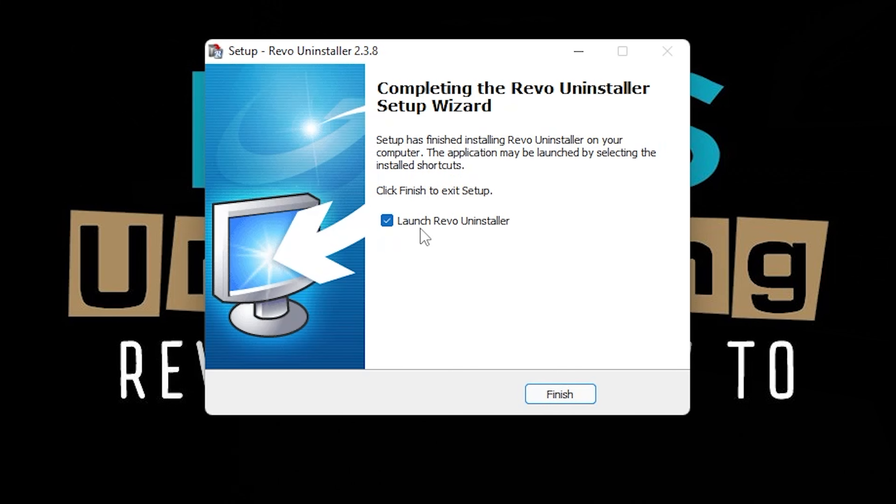
{"action": "left_click", "coordinate": [559, 394]}
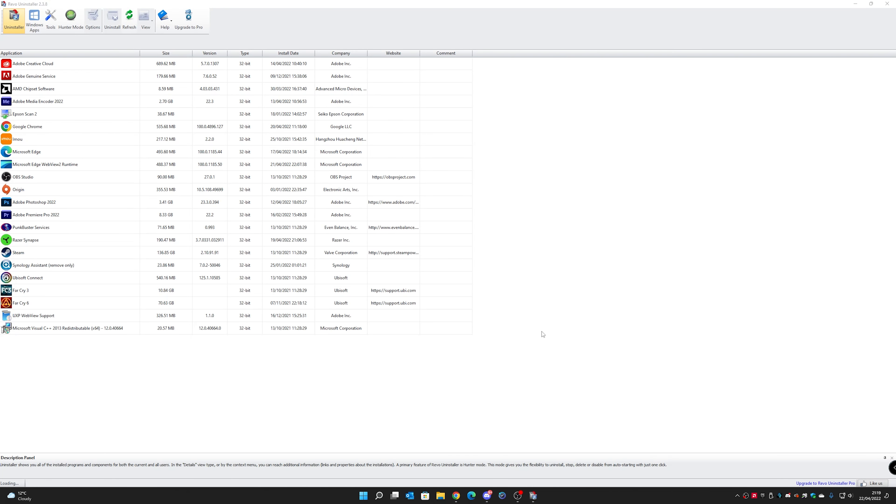
- Select TUF GAMING M3 in Revo Uninstaller's installed programs list
{"action": "left_click", "coordinate": [129, 18]}
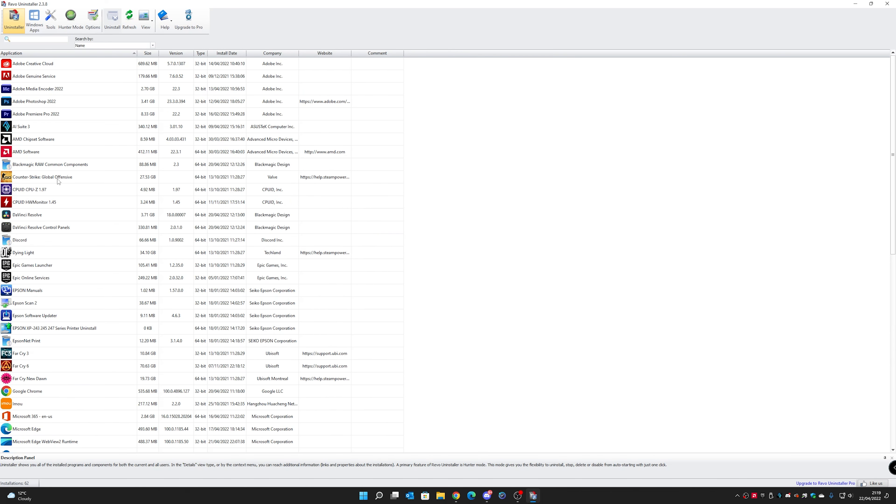
{"action": "mouse_move", "coordinate": [71, 189]}
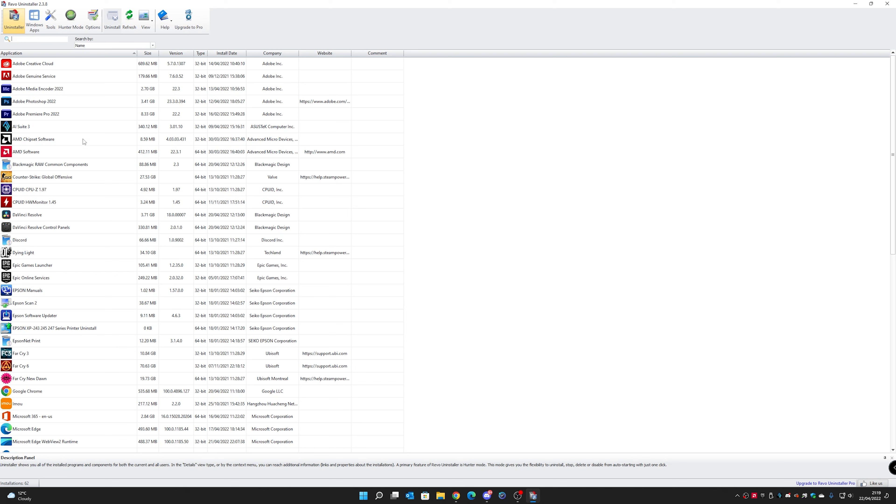
{"action": "mouse_move", "coordinate": [38, 122]}
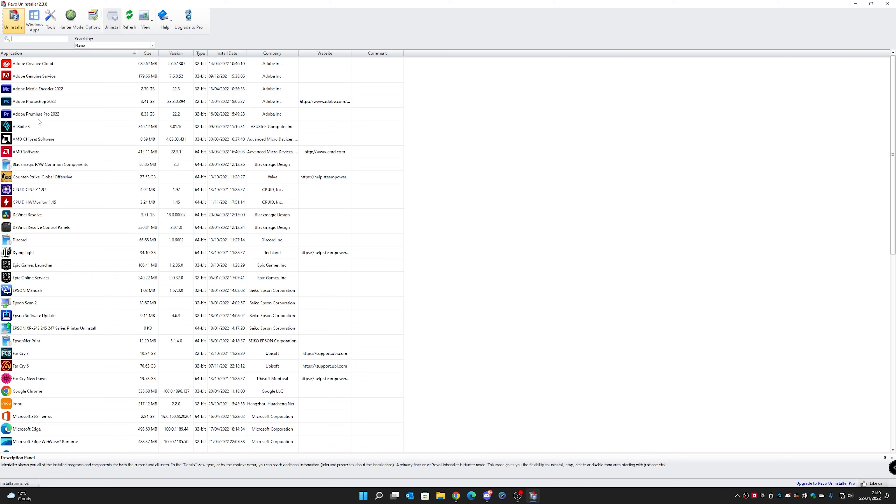
{"action": "mouse_move", "coordinate": [71, 261]}
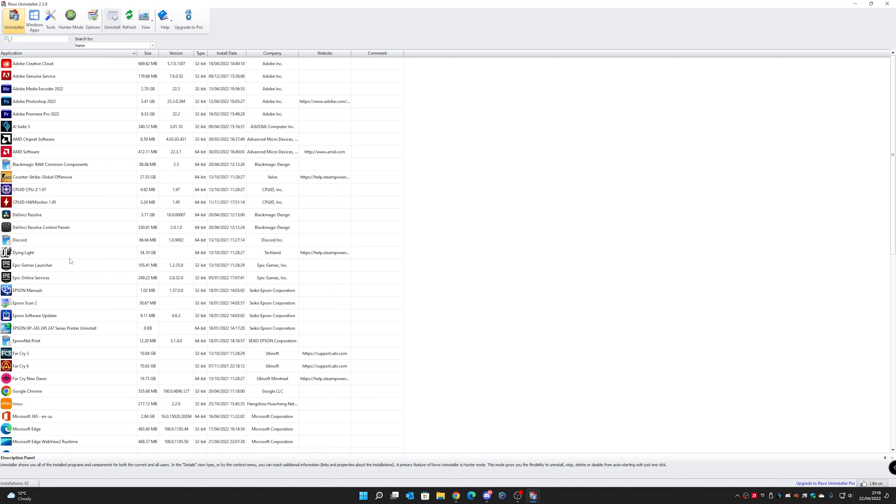
{"action": "scroll", "scroll_direction": "down", "scroll_amount": 3}
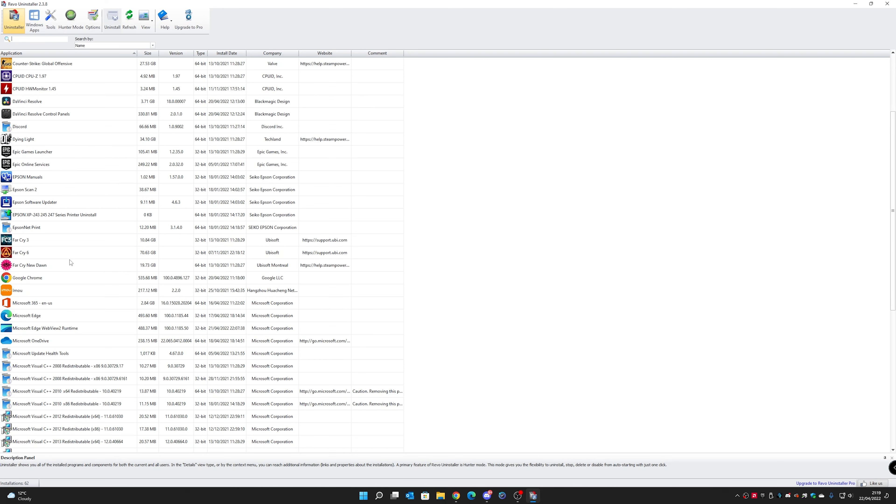
{"action": "scroll", "scroll_direction": "down", "scroll_amount": 3}
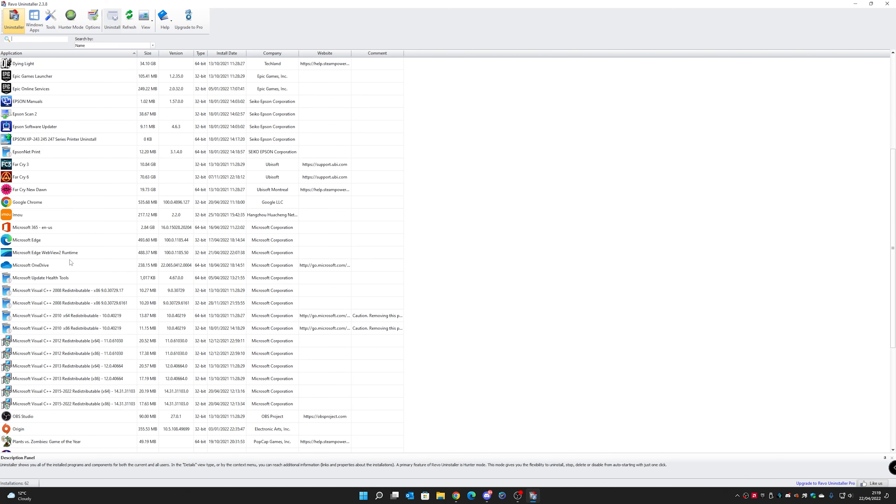
{"action": "scroll", "scroll_direction": "down", "scroll_amount": 3}
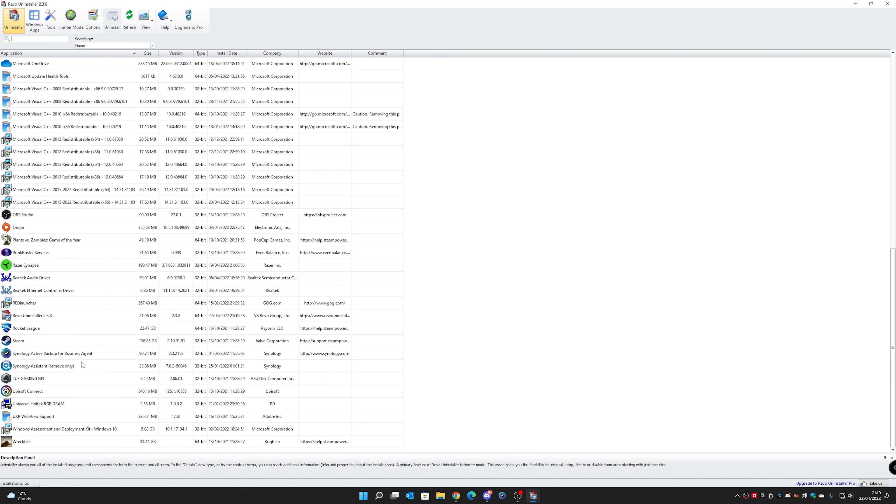
{"action": "left_click", "coordinate": [28, 379]}
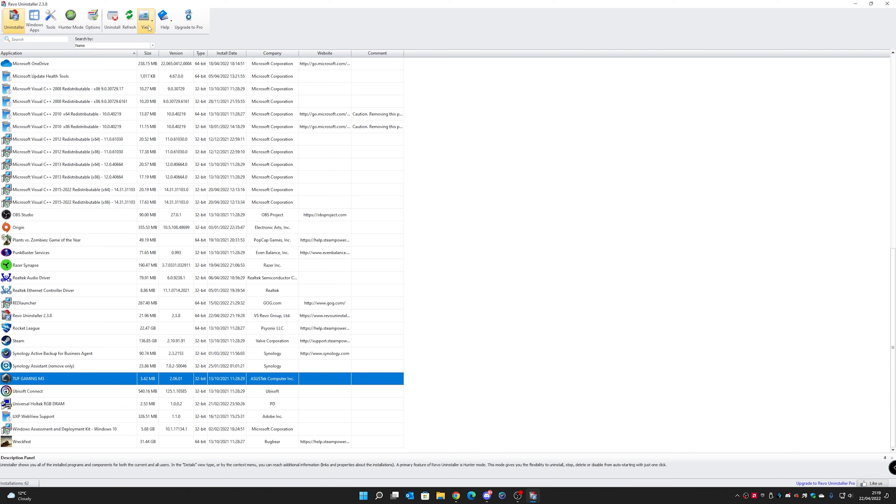
- Begin uninstalling TUF GAMING M3 with the System Restore Point option unticked
{"action": "left_click", "coordinate": [112, 17]}
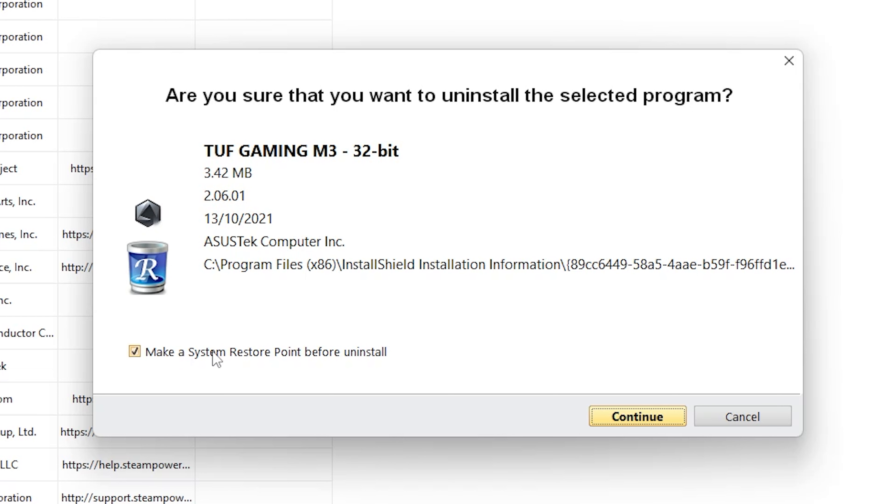
{"action": "left_click", "coordinate": [134, 352]}
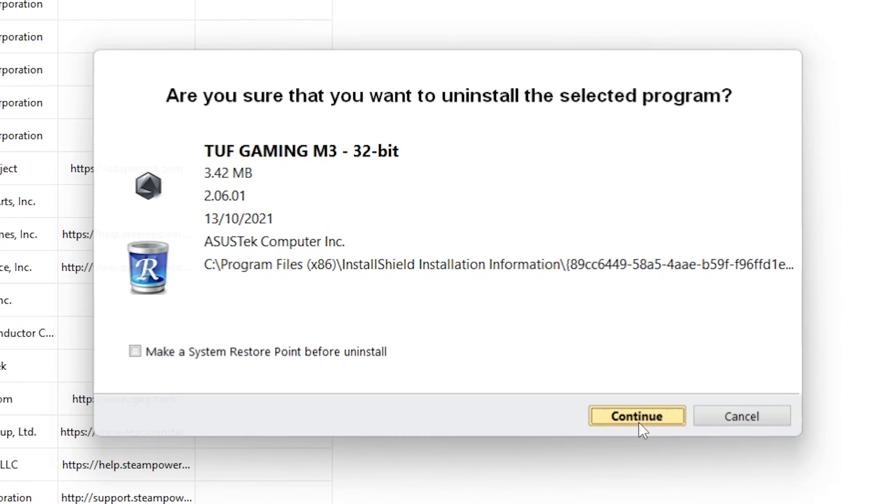
{"action": "left_click", "coordinate": [637, 415]}
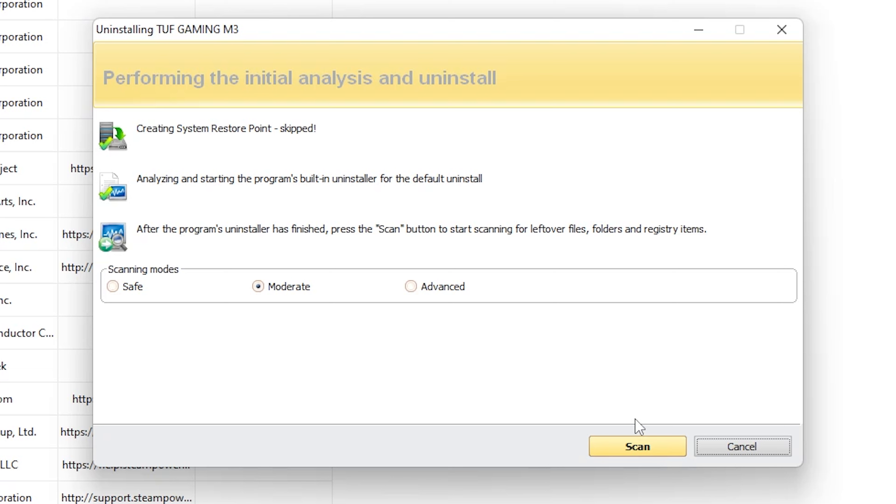
{"action": "mouse_move", "coordinate": [742, 446]}
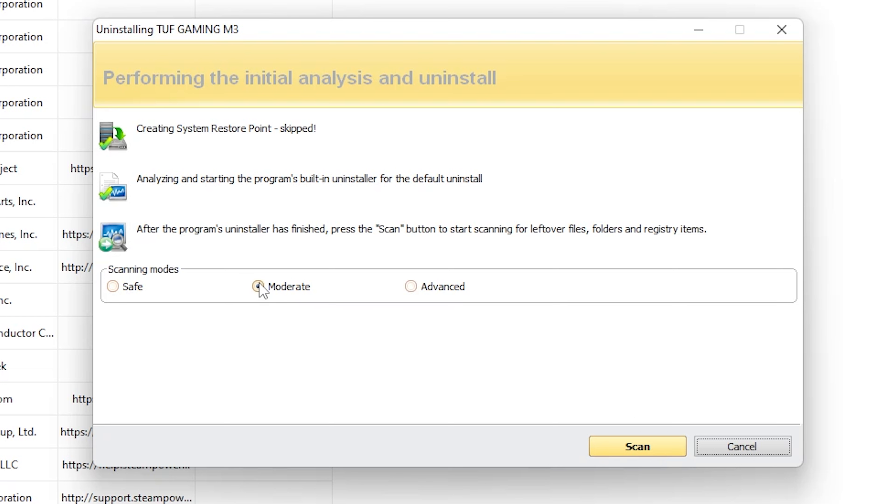
- Run the leftover scan for TUF GAMING M3 in Advanced scanning mode
{"action": "left_click", "coordinate": [410, 286]}
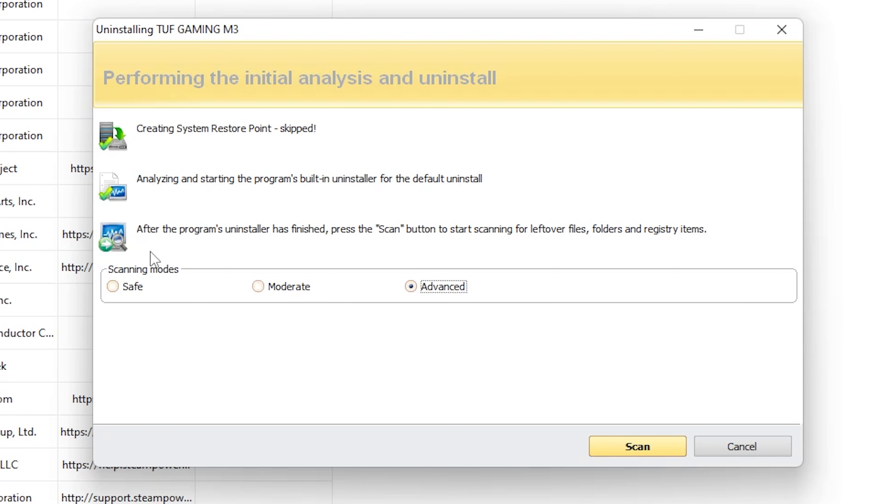
{"action": "left_click", "coordinate": [112, 286]}
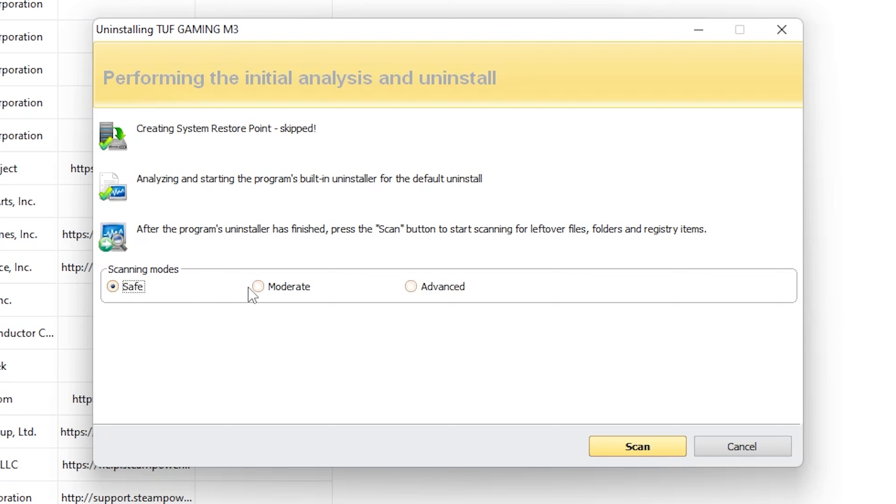
{"action": "left_click", "coordinate": [410, 286]}
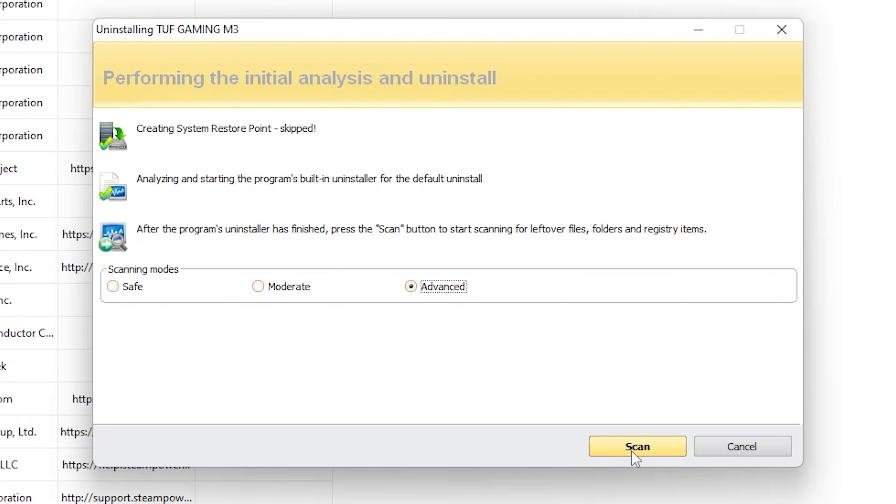
{"action": "left_click", "coordinate": [636, 446]}
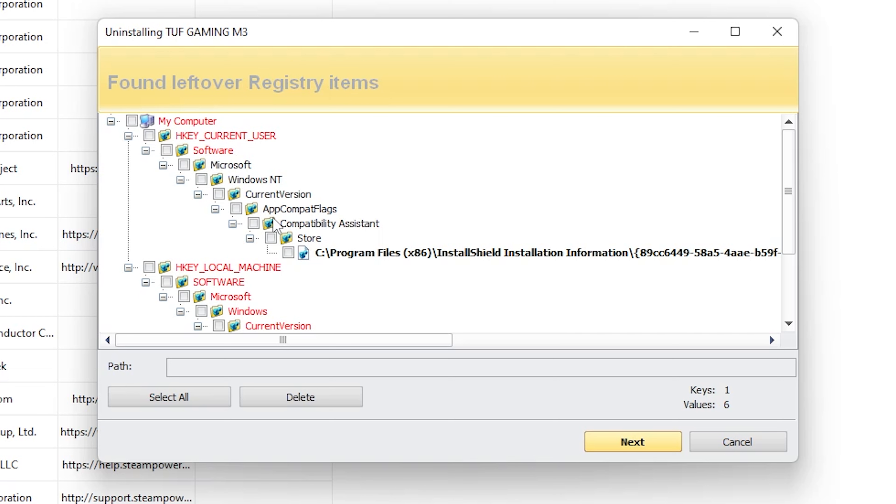
{"action": "mouse_move", "coordinate": [536, 272]}
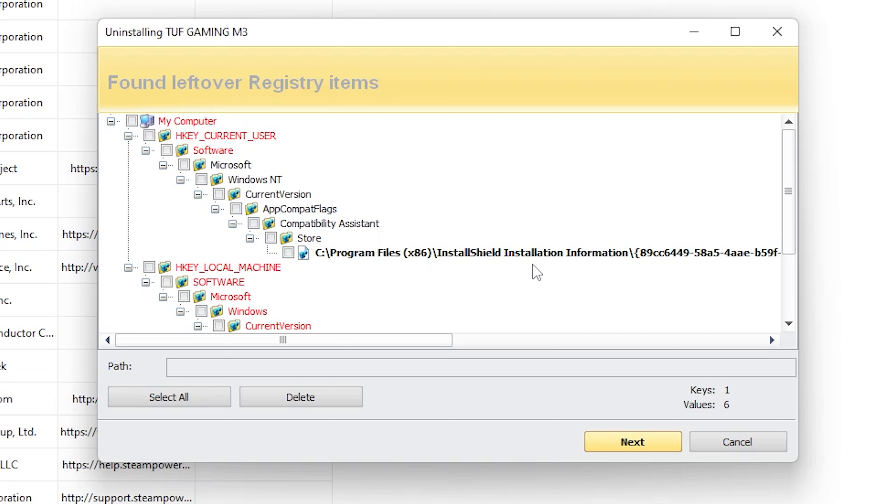
{"action": "mouse_move", "coordinate": [544, 268]}
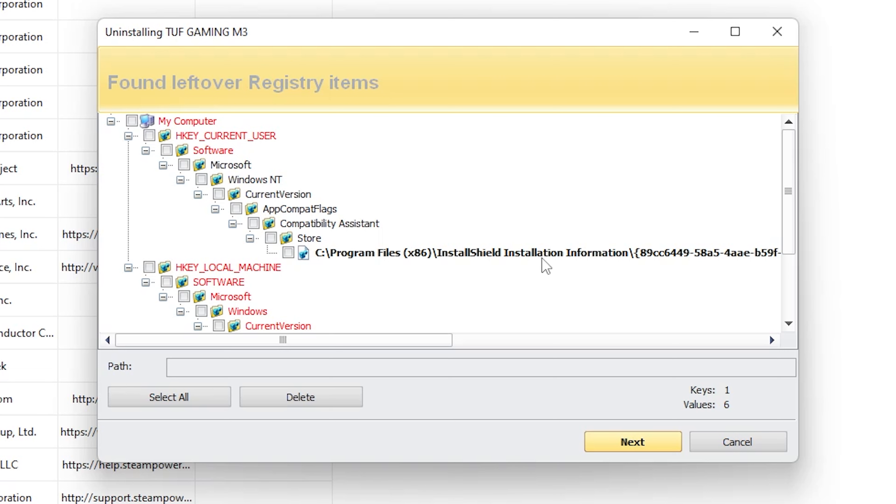
{"action": "mouse_move", "coordinate": [594, 271]}
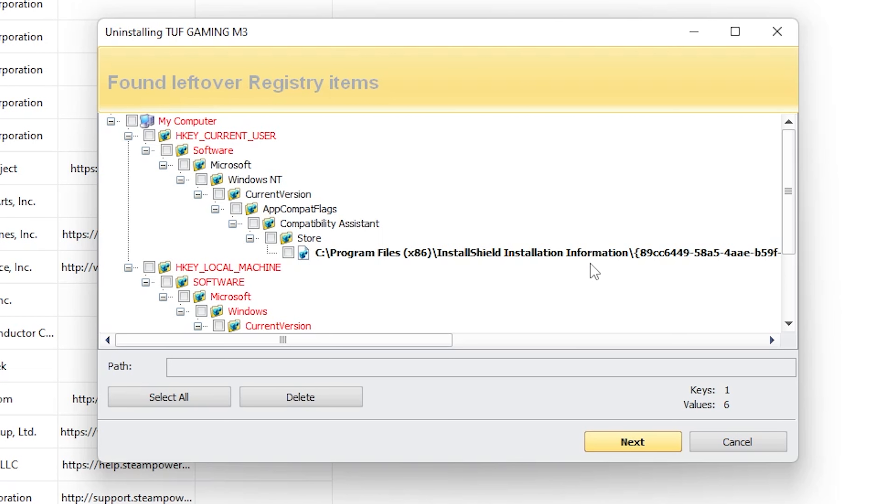
- Scroll the found leftover registry items tree to TUF GAMING M3's uninstall key
{"action": "scroll", "scroll_direction": "down", "scroll_amount": 3}
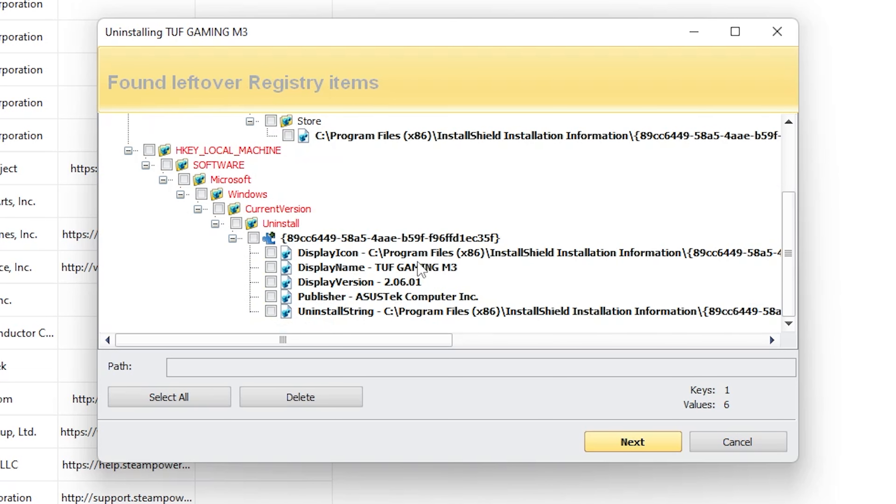
{"action": "mouse_move", "coordinate": [334, 280]}
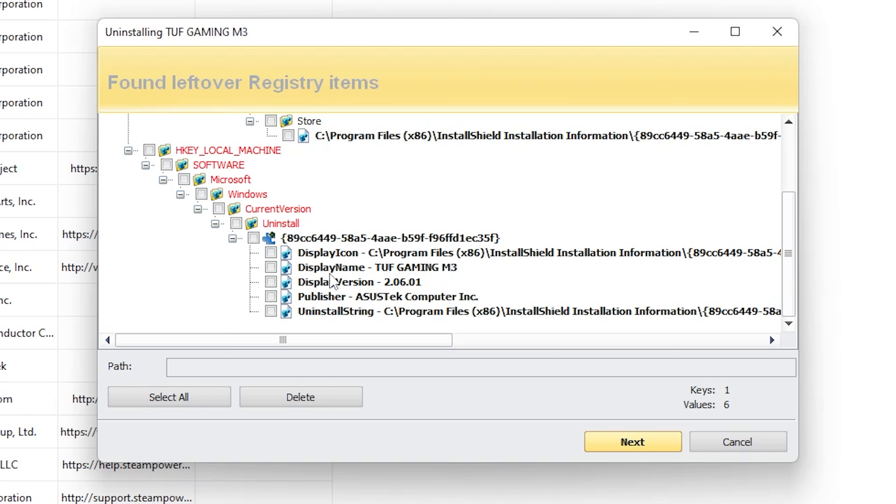
{"action": "mouse_move", "coordinate": [354, 280]}
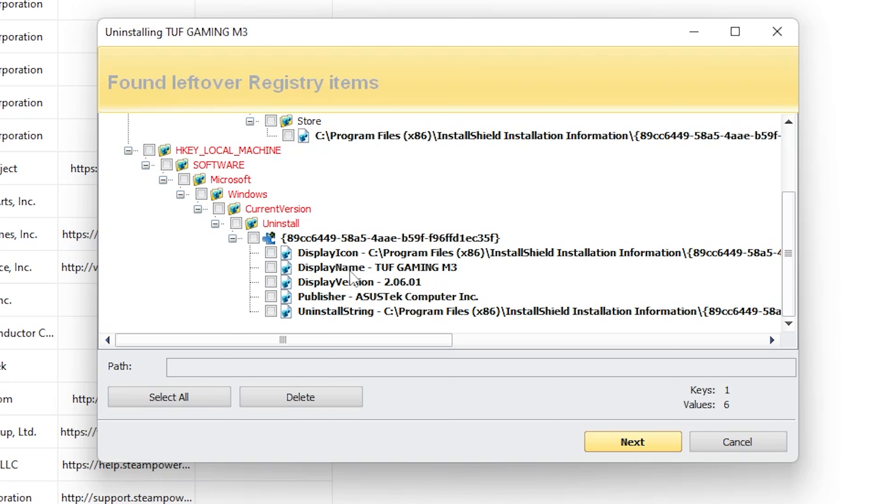
{"action": "mouse_move", "coordinate": [364, 281]}
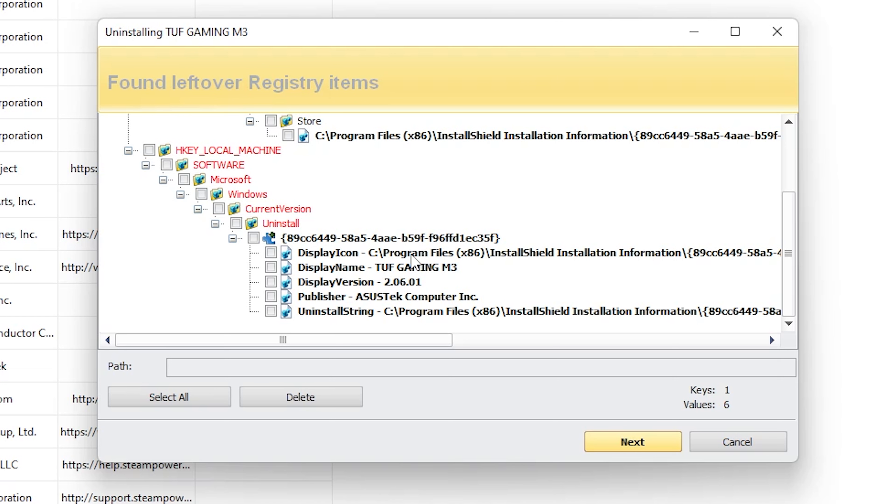
{"action": "mouse_move", "coordinate": [406, 264]}
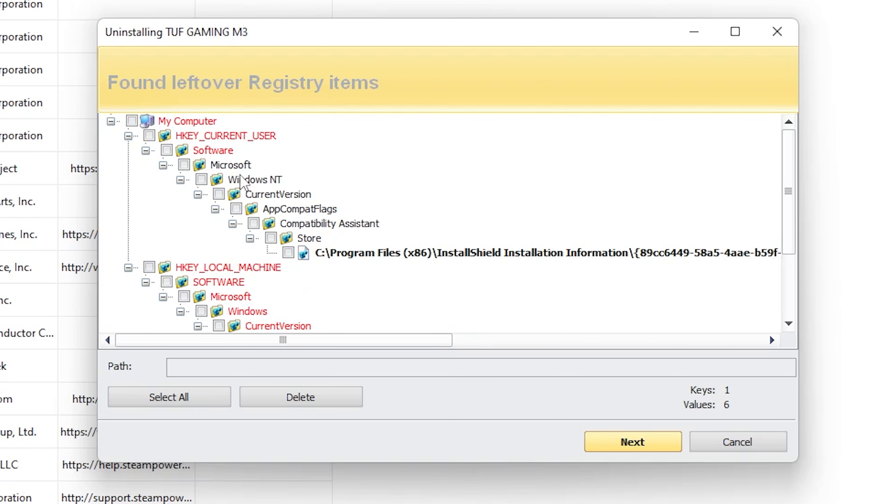
{"action": "mouse_move", "coordinate": [334, 94]}
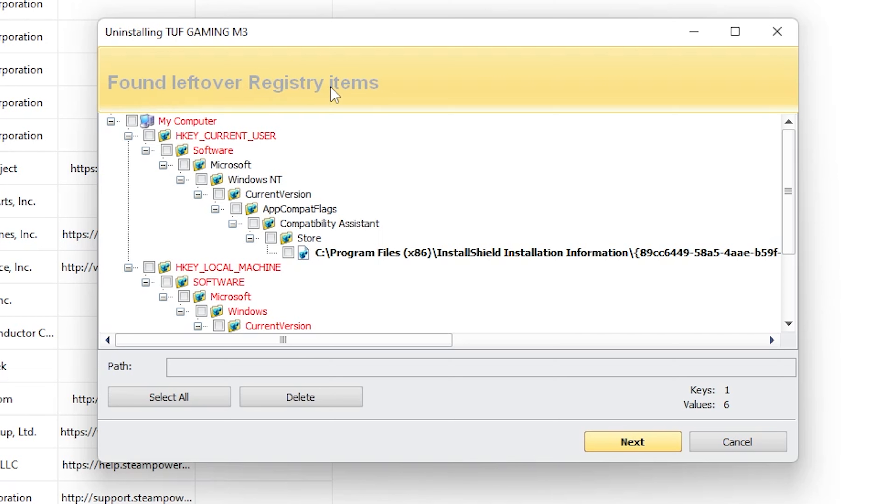
{"action": "mouse_move", "coordinate": [338, 87]}
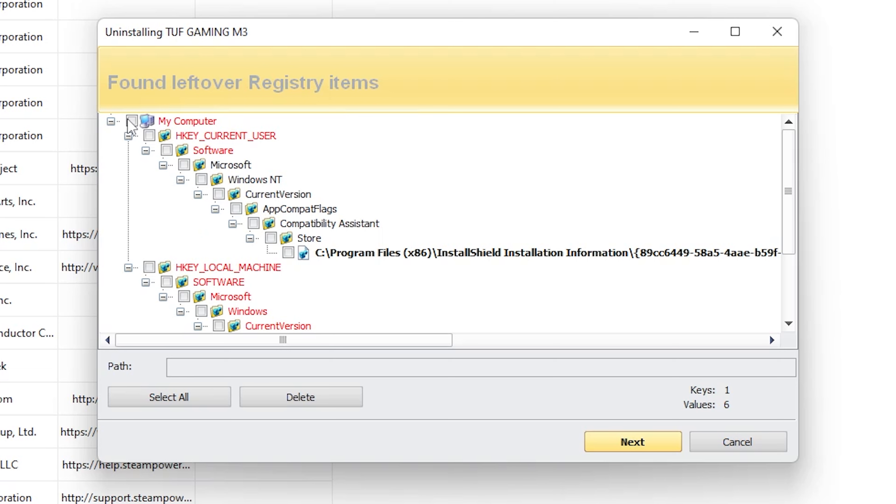
- Mark all TUF GAMING M3 leftover registry items and delete them, confirming with Yes
{"action": "left_click", "coordinate": [168, 396]}
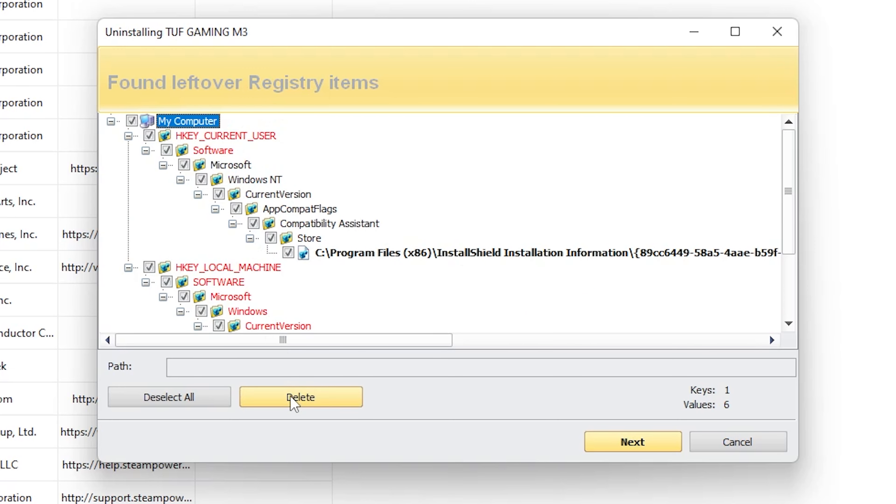
{"action": "left_click", "coordinate": [300, 396]}
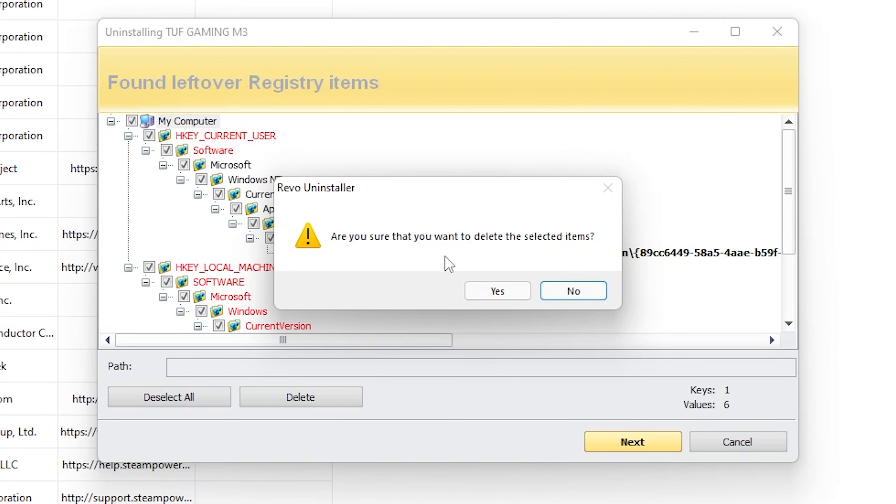
{"action": "left_click", "coordinate": [496, 290]}
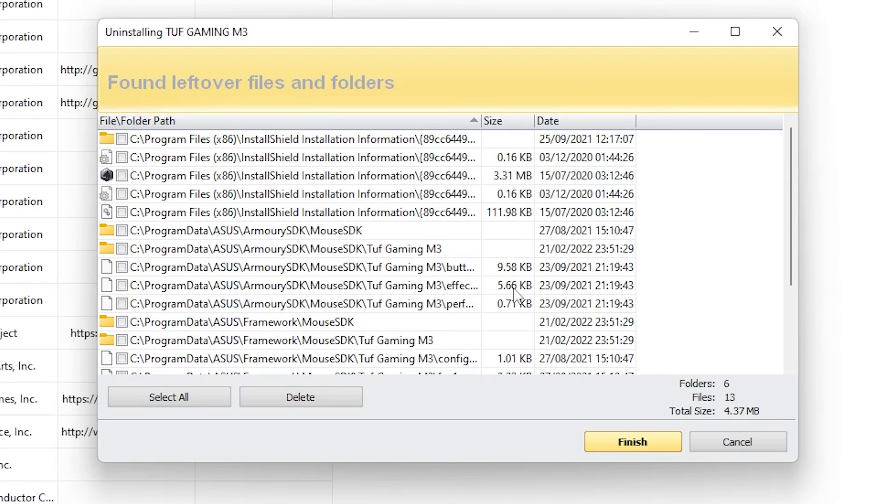
- Mark all leftover files and folders, including ROG Live Service, and delete them
{"action": "left_click", "coordinate": [297, 176]}
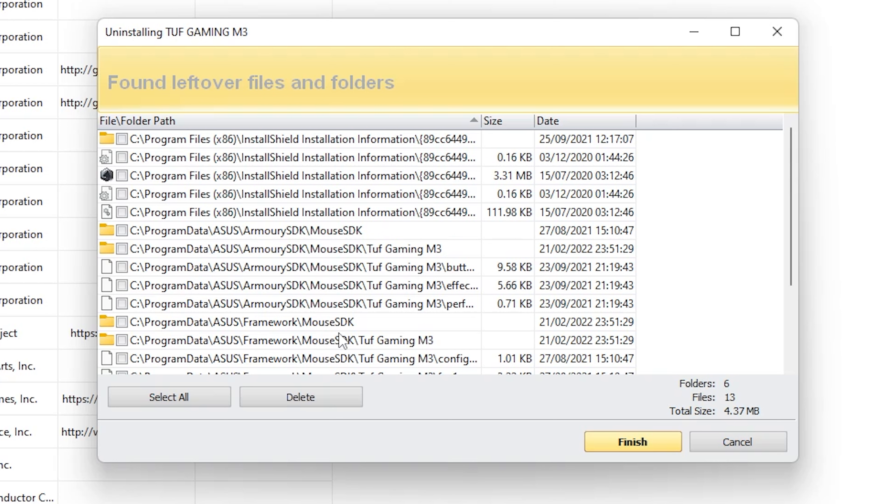
{"action": "mouse_move", "coordinate": [403, 263]}
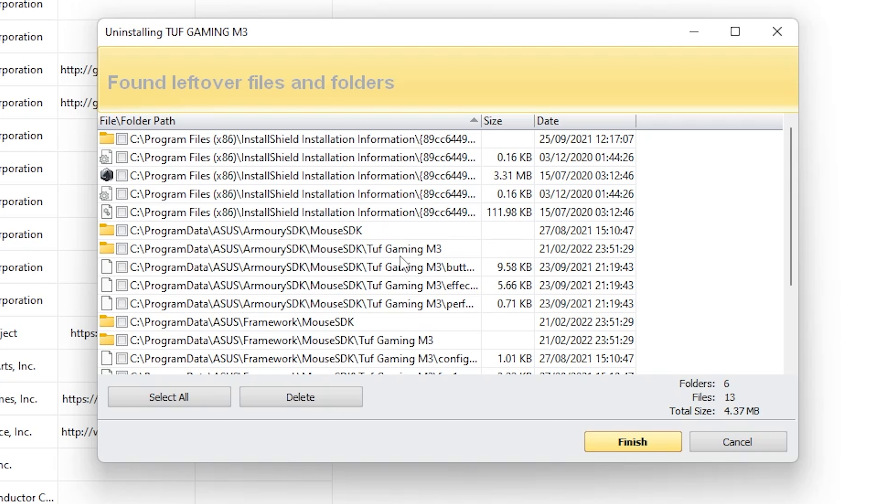
{"action": "mouse_move", "coordinate": [295, 178]}
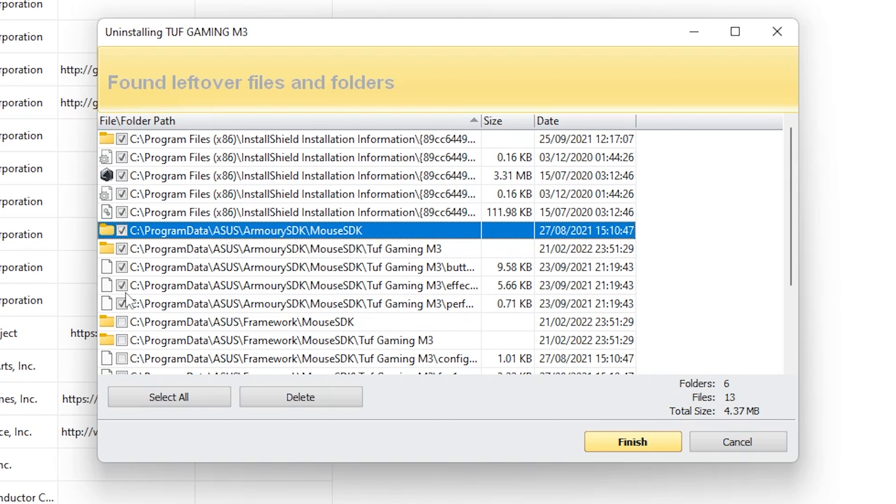
{"action": "scroll", "scroll_direction": "down", "scroll_amount": 3}
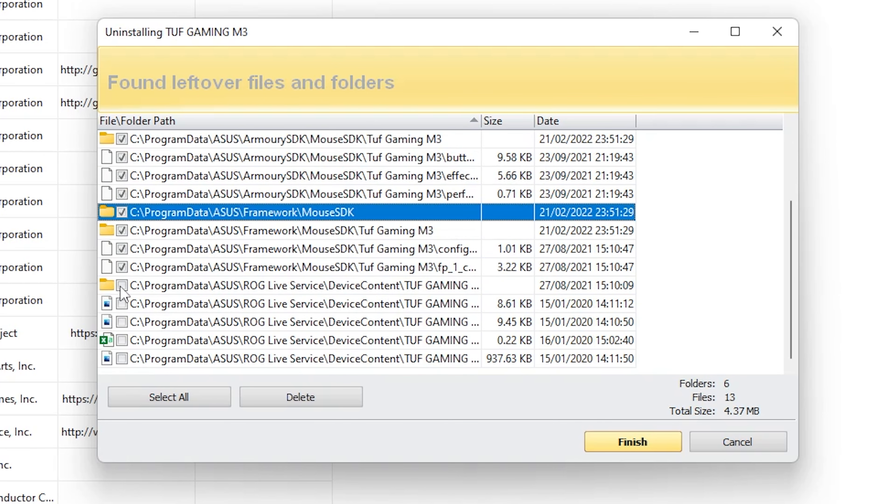
{"action": "left_click", "coordinate": [122, 285]}
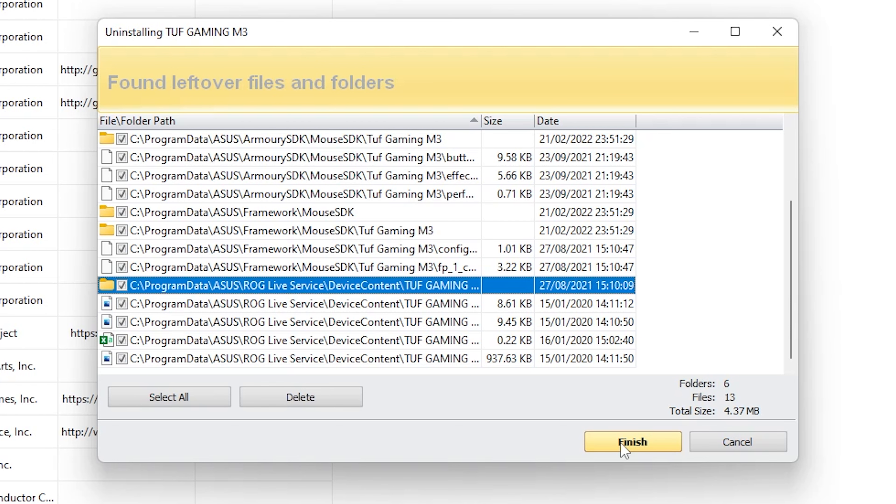
{"action": "left_click", "coordinate": [300, 396]}
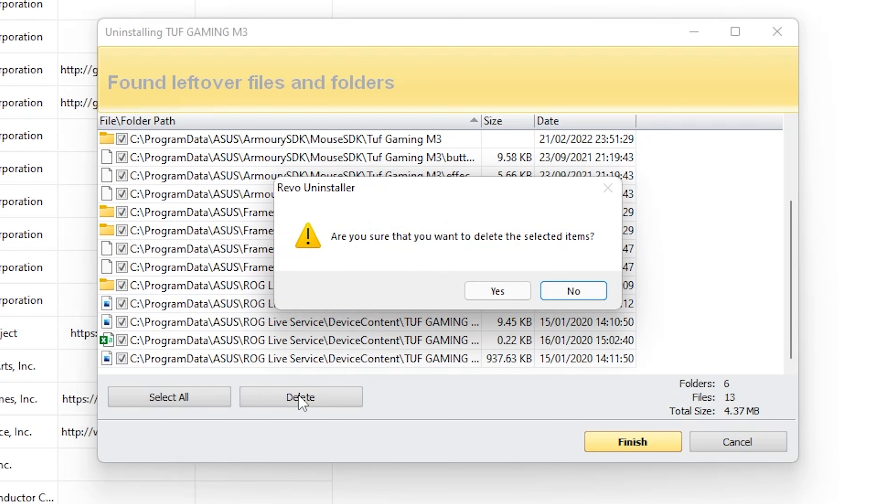
{"action": "left_click", "coordinate": [496, 291]}
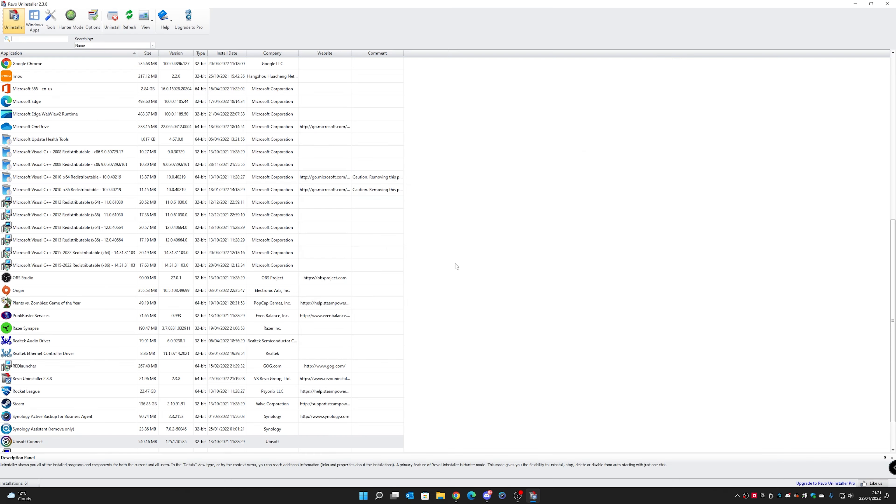
{"action": "mouse_move", "coordinate": [456, 262]}
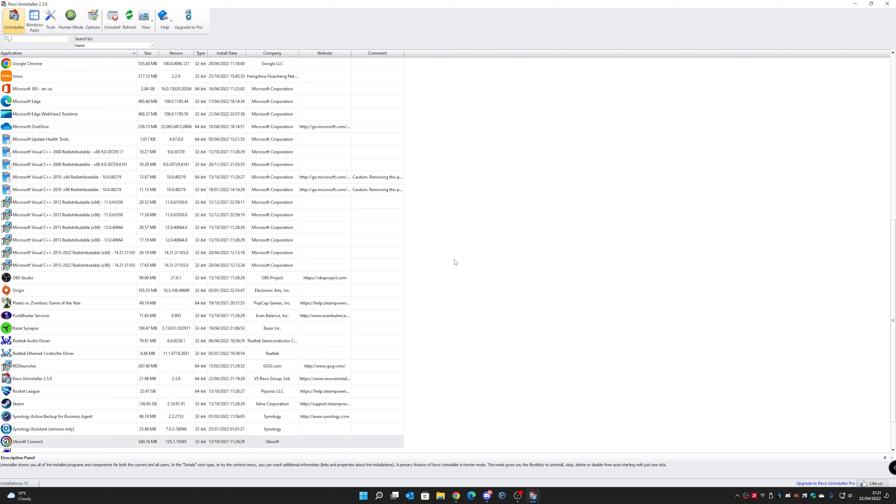
{"action": "mouse_move", "coordinate": [149, 280]}
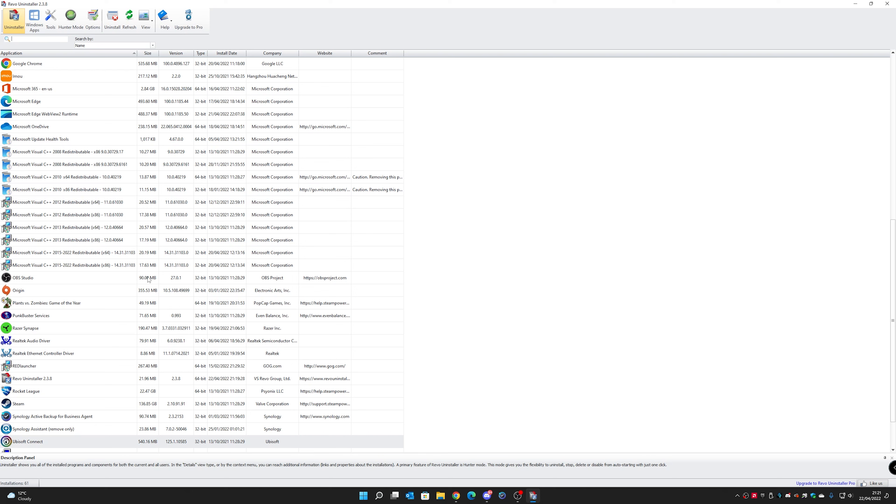
- Verify TUF GAMING M3 is absent from the program list and close Revo Uninstaller
{"action": "scroll", "scroll_direction": "down", "scroll_amount": 3}
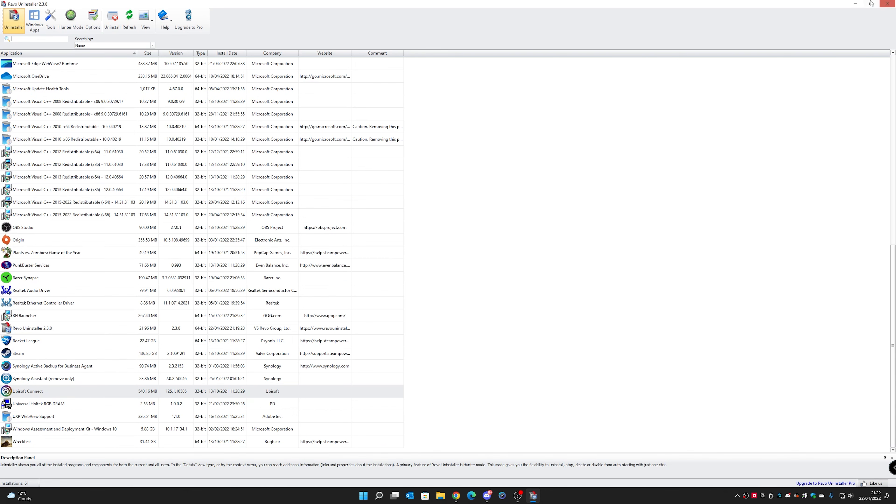
{"action": "mouse_move", "coordinate": [890, 4]}
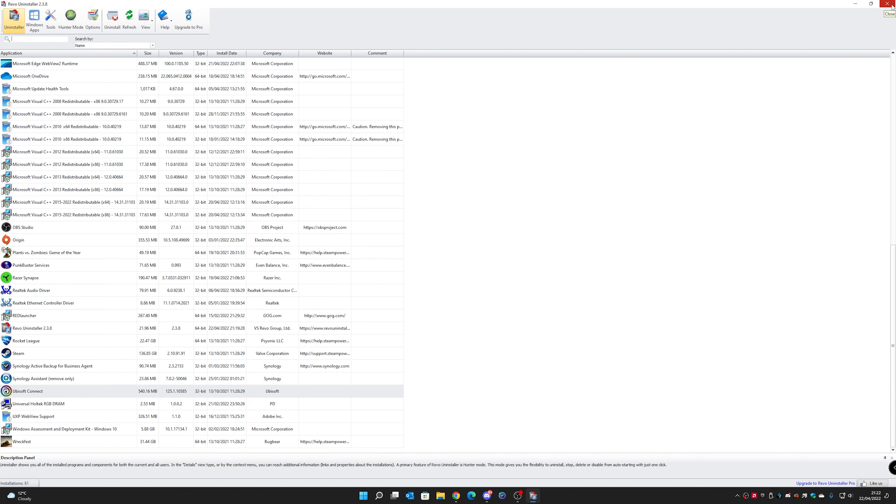
{"action": "left_click", "coordinate": [889, 13]}
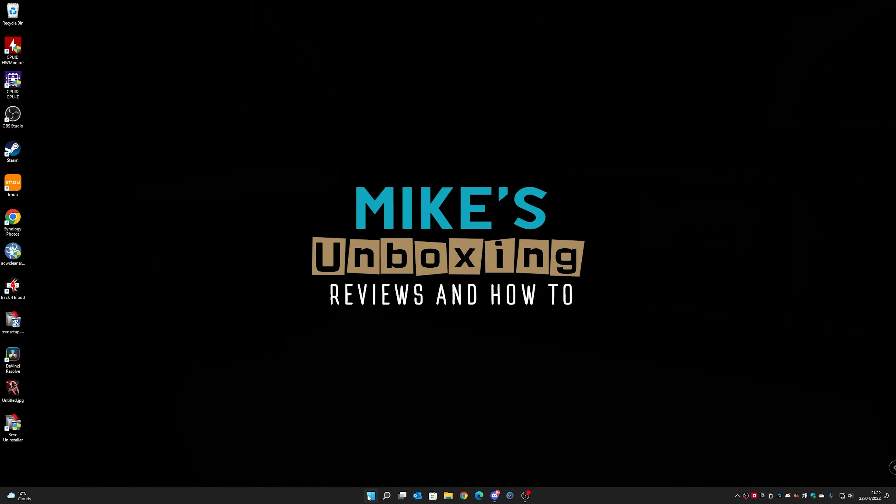
- Reach Apps & features in Windows Settings from the Start menu
{"action": "left_click", "coordinate": [370, 495]}
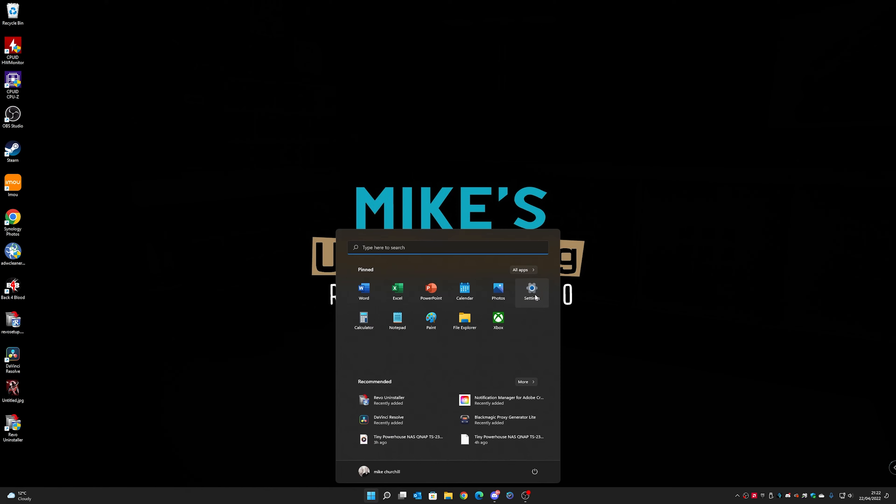
{"action": "left_click", "coordinate": [531, 291]}
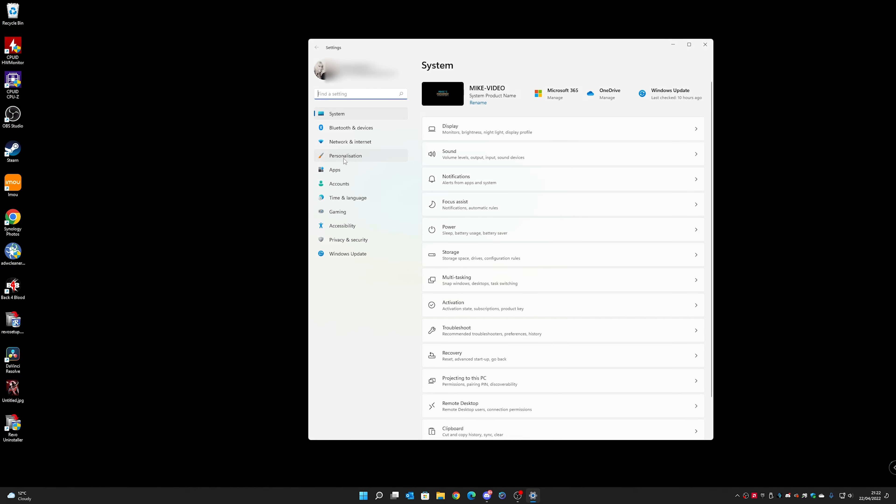
{"action": "left_click", "coordinate": [335, 169]}
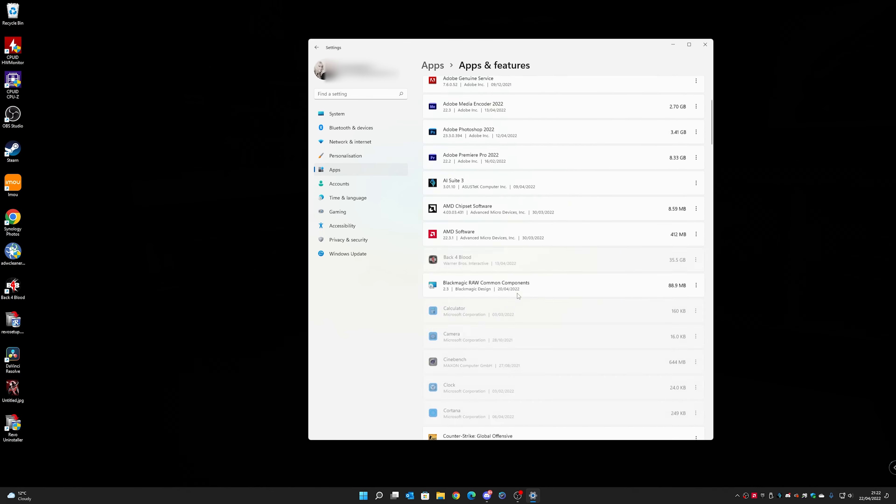
- Scroll the installed apps list to the T entries to confirm TUF GAMING M3 is gone
{"action": "scroll", "scroll_direction": "down", "scroll_amount": 3}
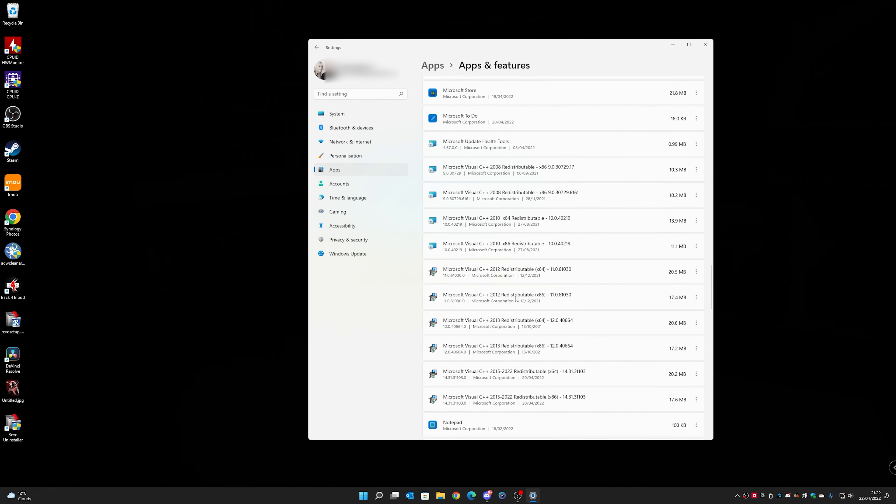
{"action": "scroll", "scroll_direction": "down", "scroll_amount": 3}
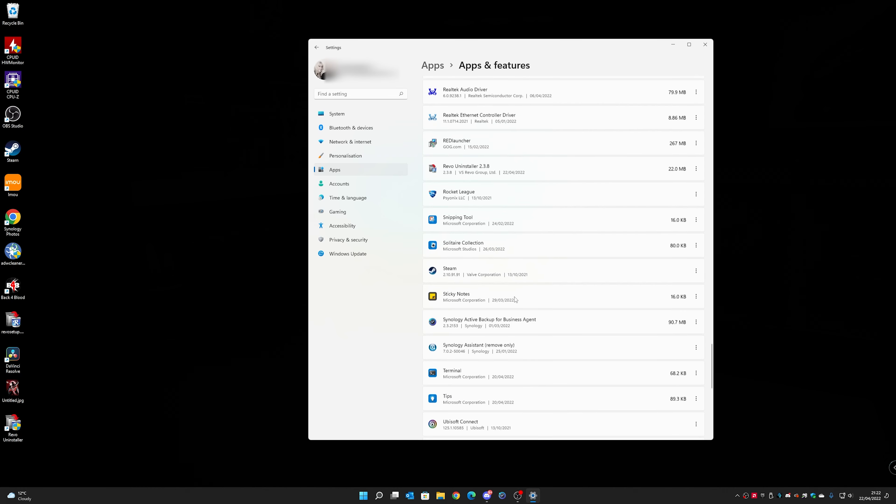
{"action": "scroll", "scroll_direction": "down", "scroll_amount": 3}
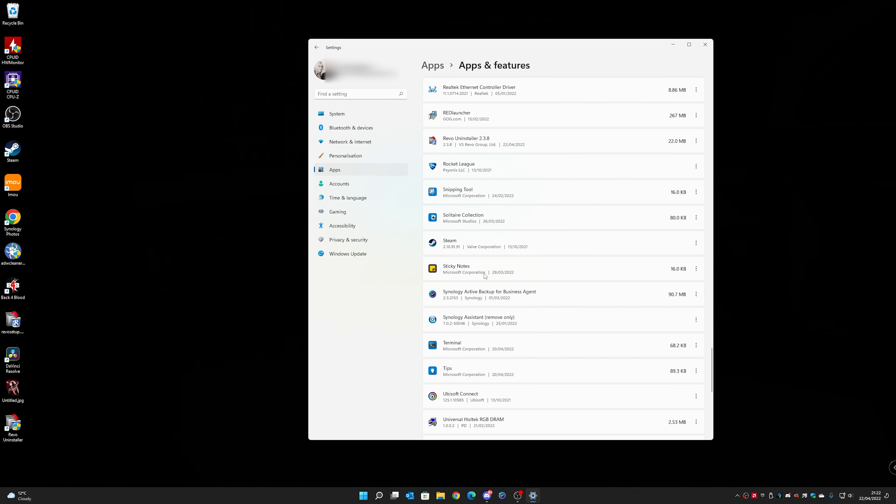
{"action": "mouse_move", "coordinate": [483, 277]}
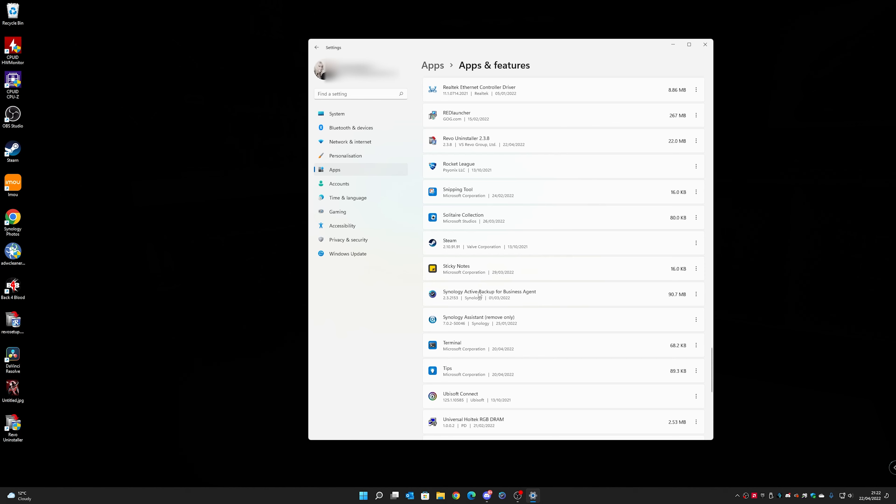
{"action": "mouse_move", "coordinate": [478, 295]}
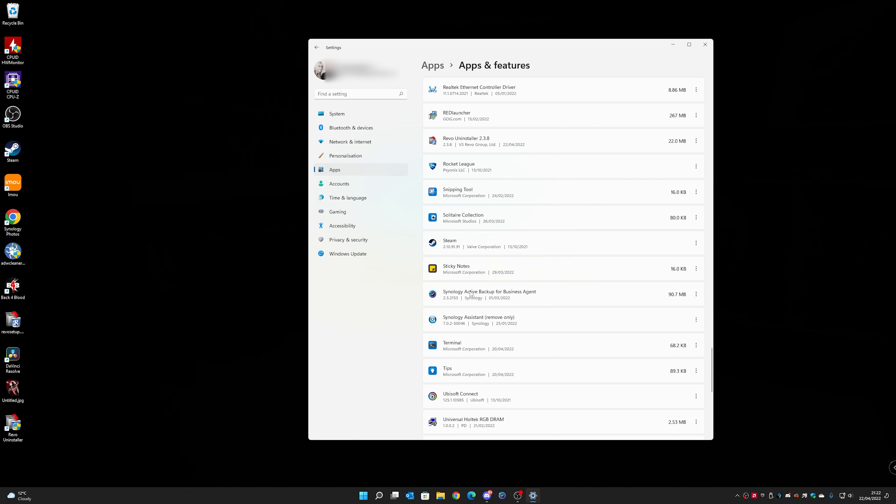